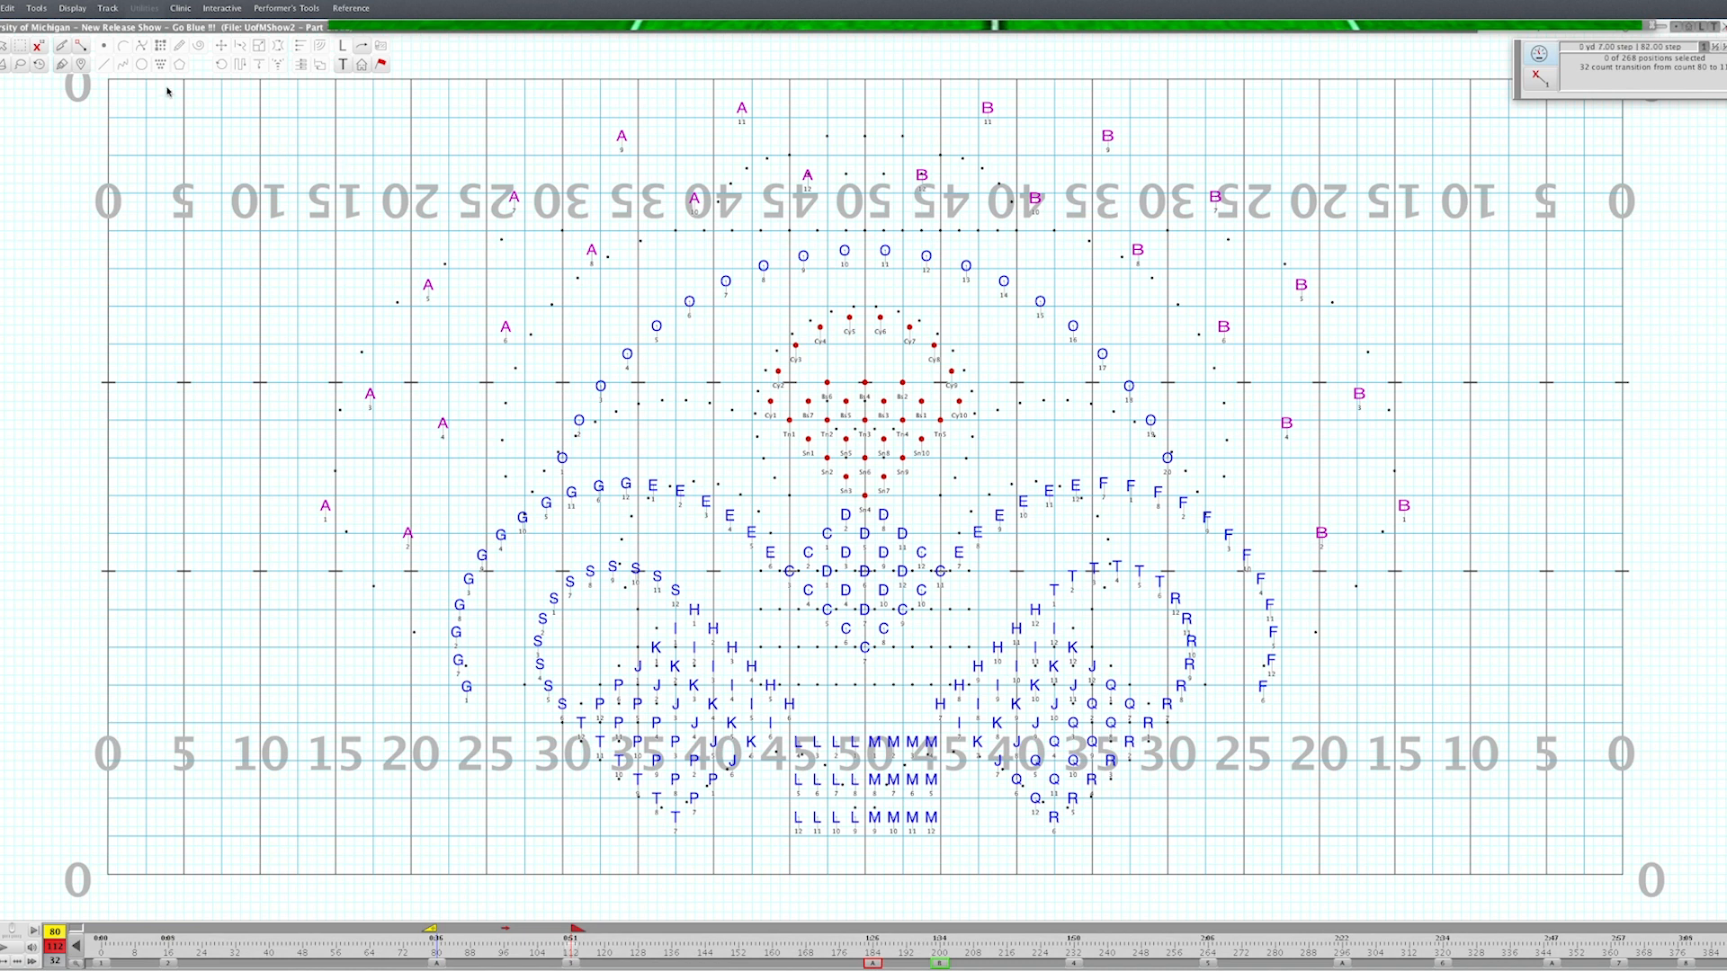
Show the production sheet for the Michigan show from the Utilities menu.
left_click(154, 7)
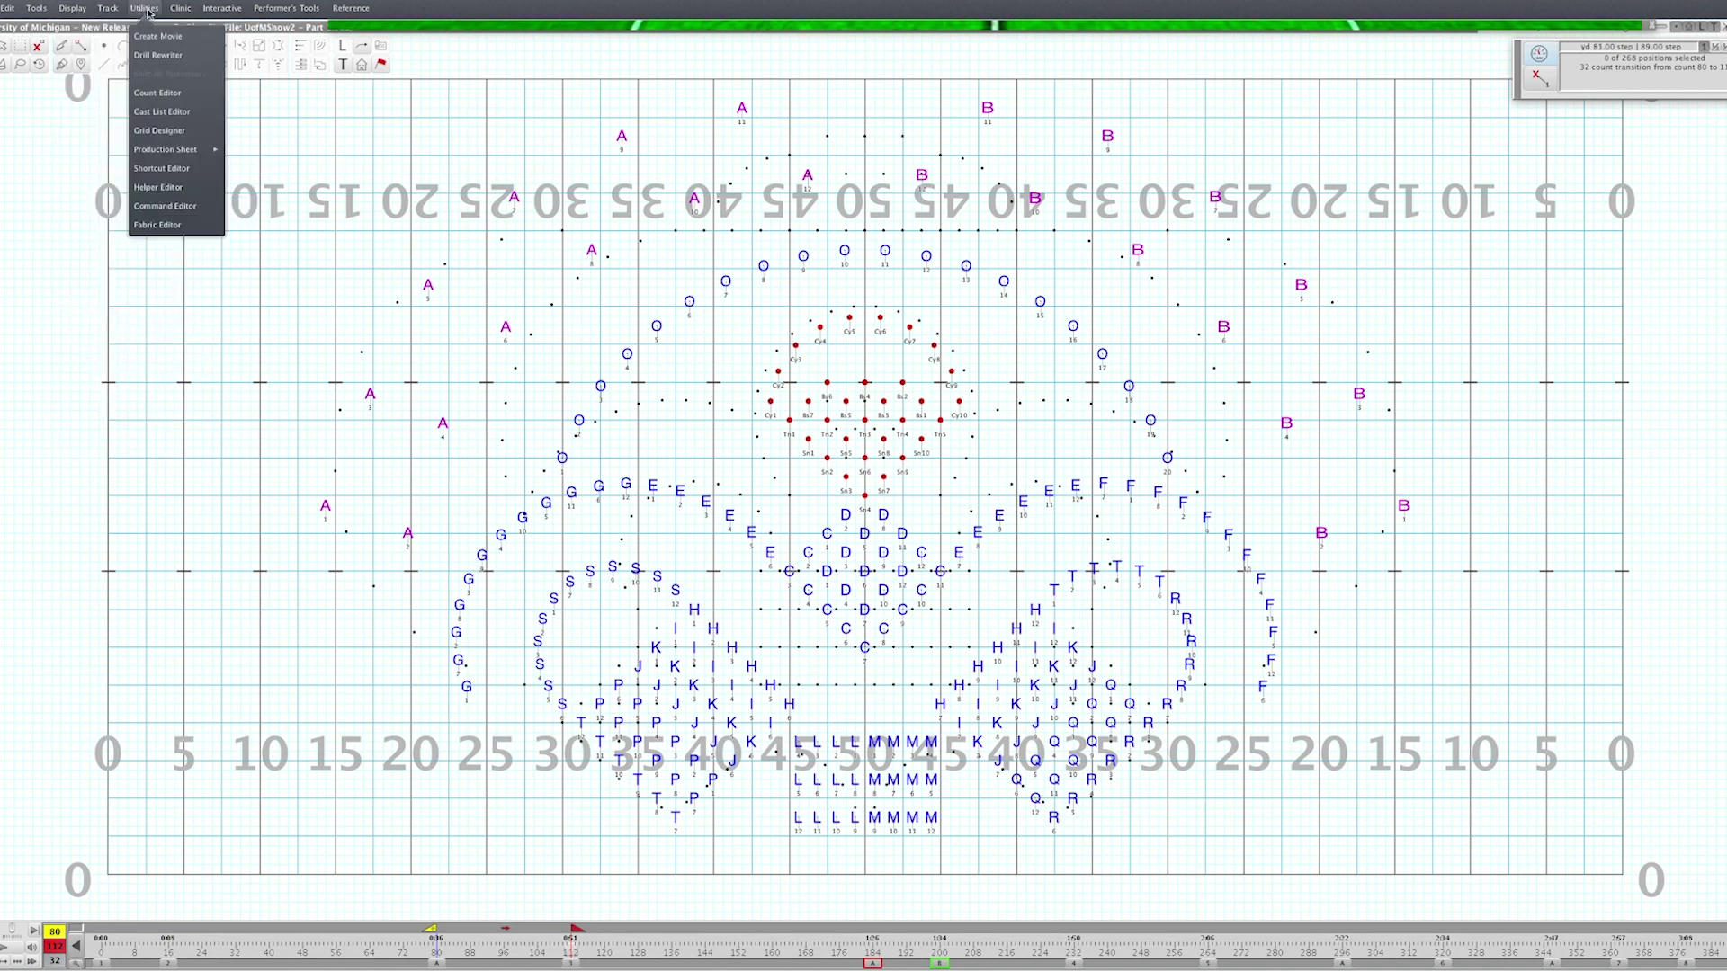
mouse_move(166, 148)
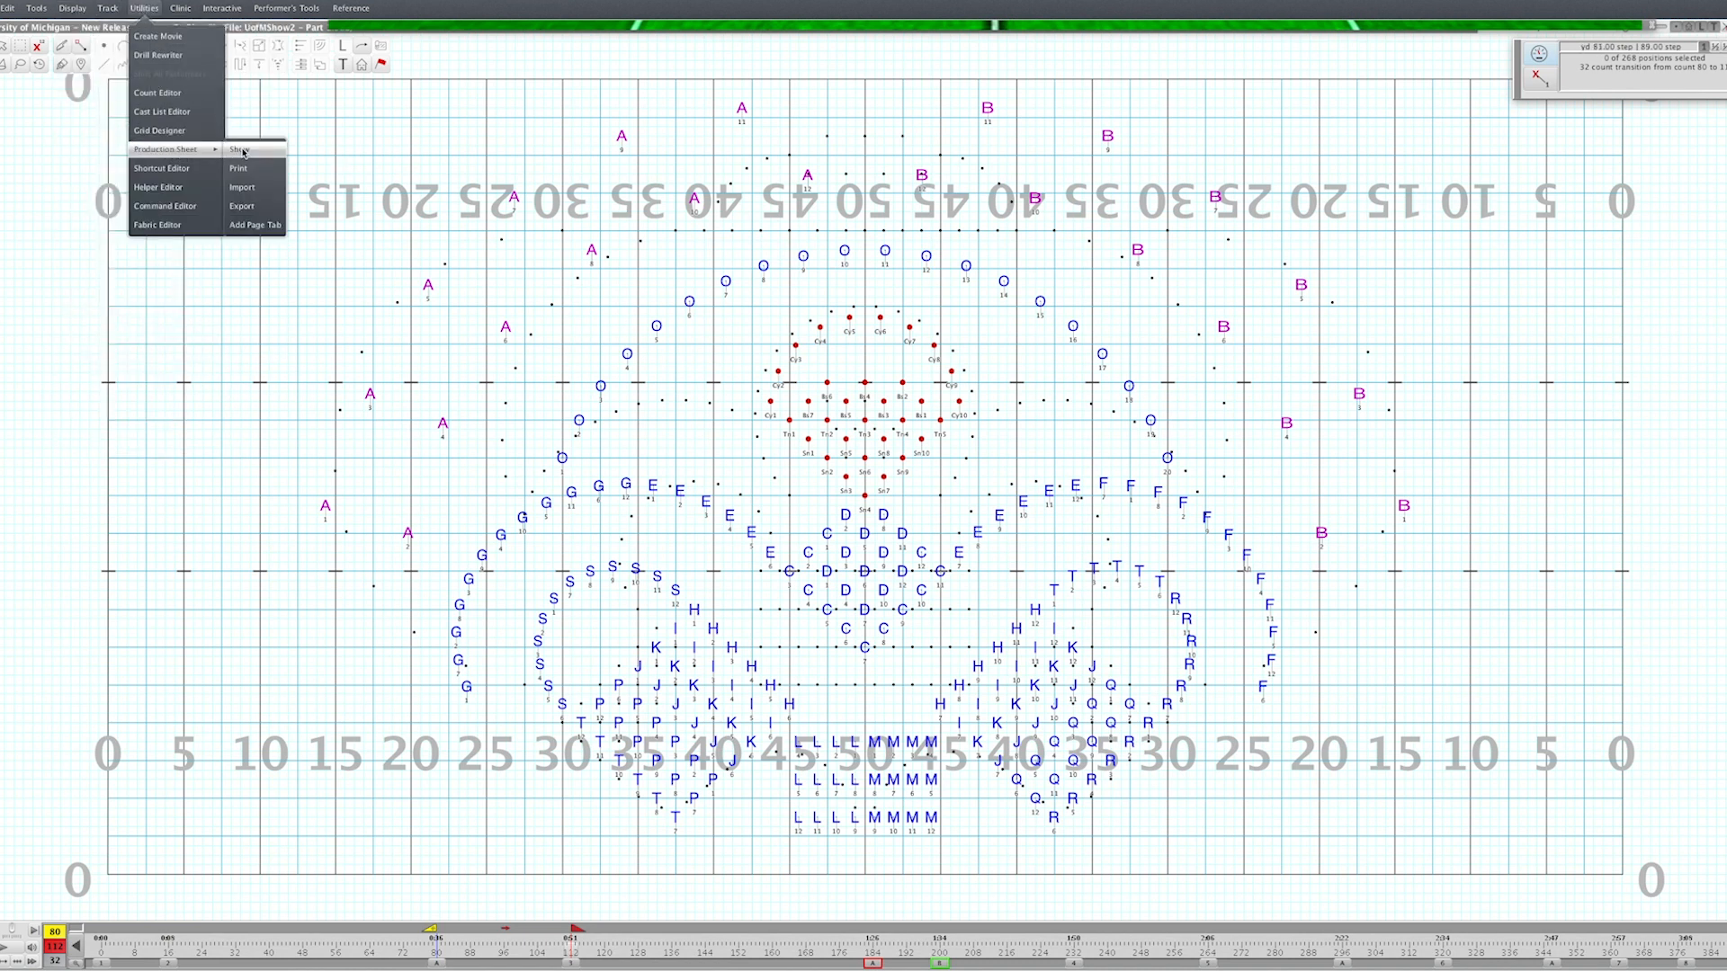
left_click(241, 148)
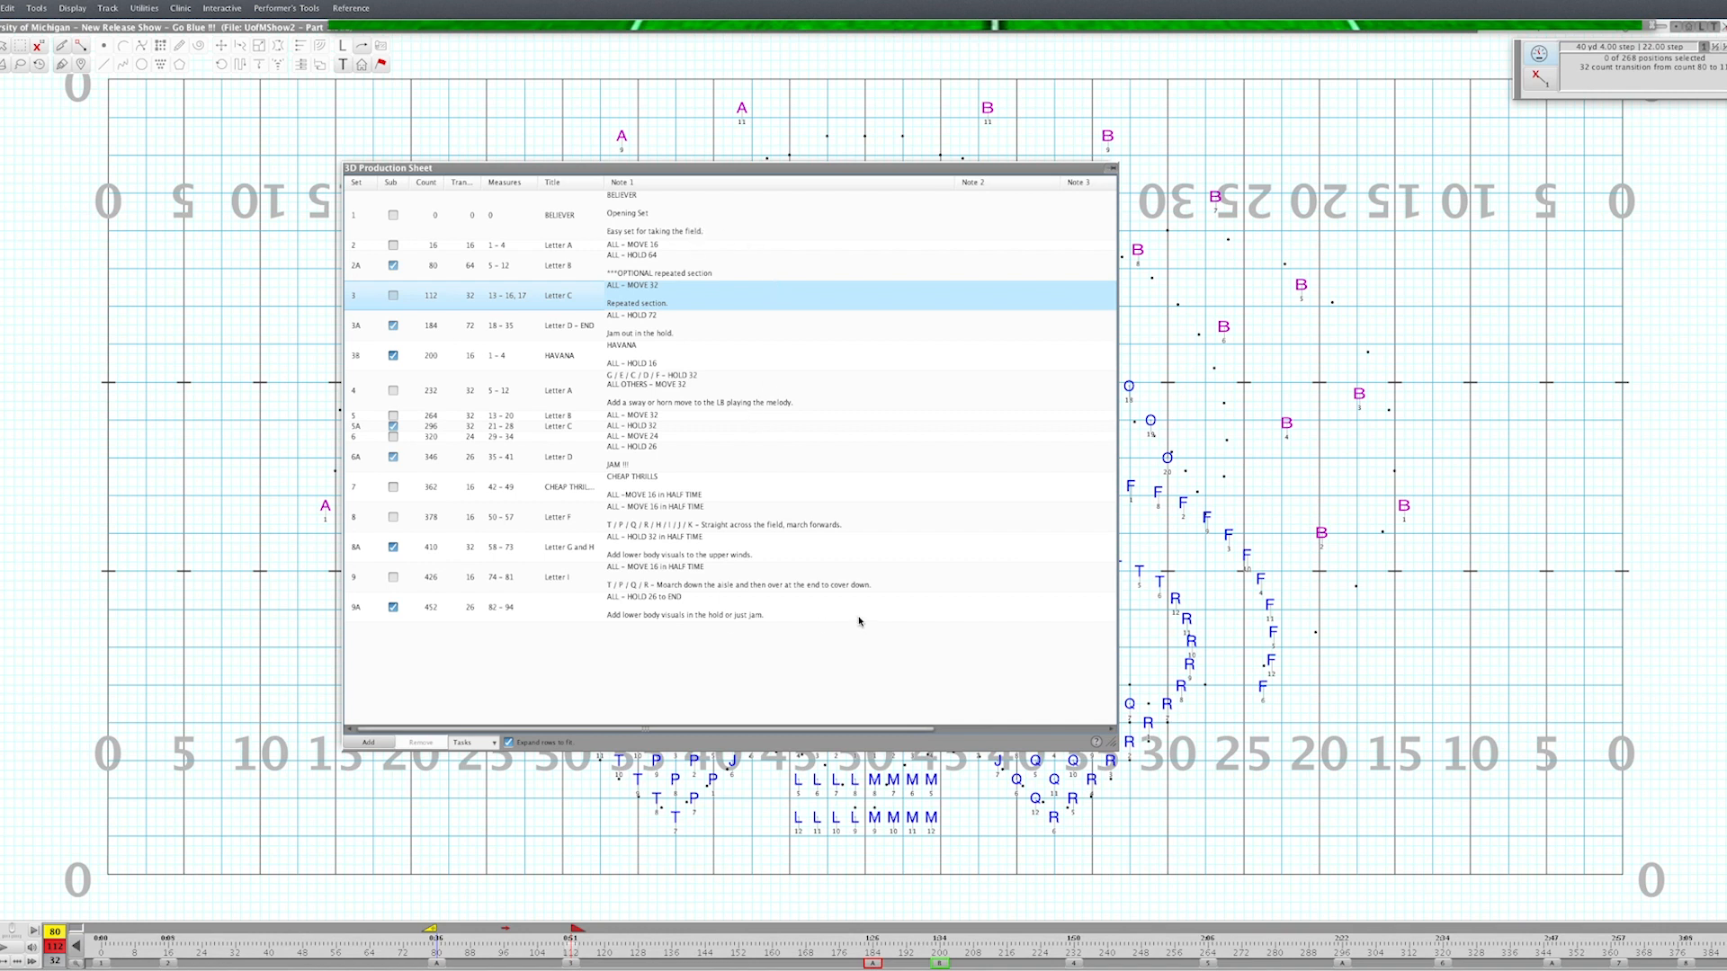
mouse_move(916, 590)
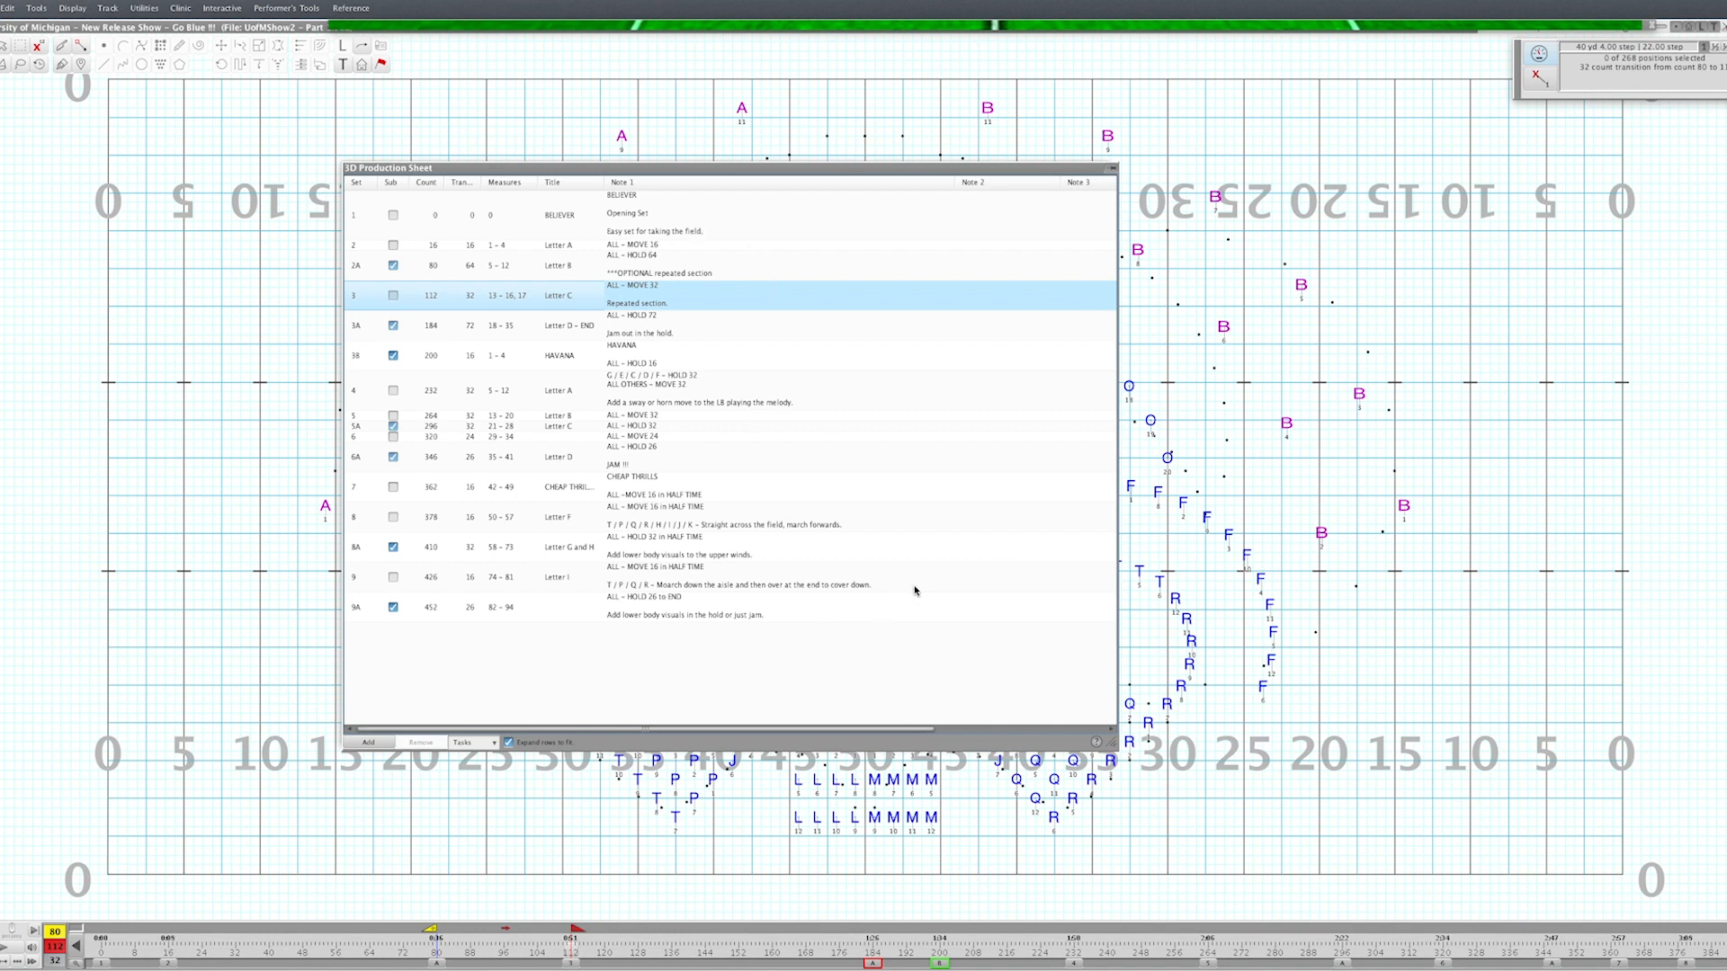
mouse_move(872, 645)
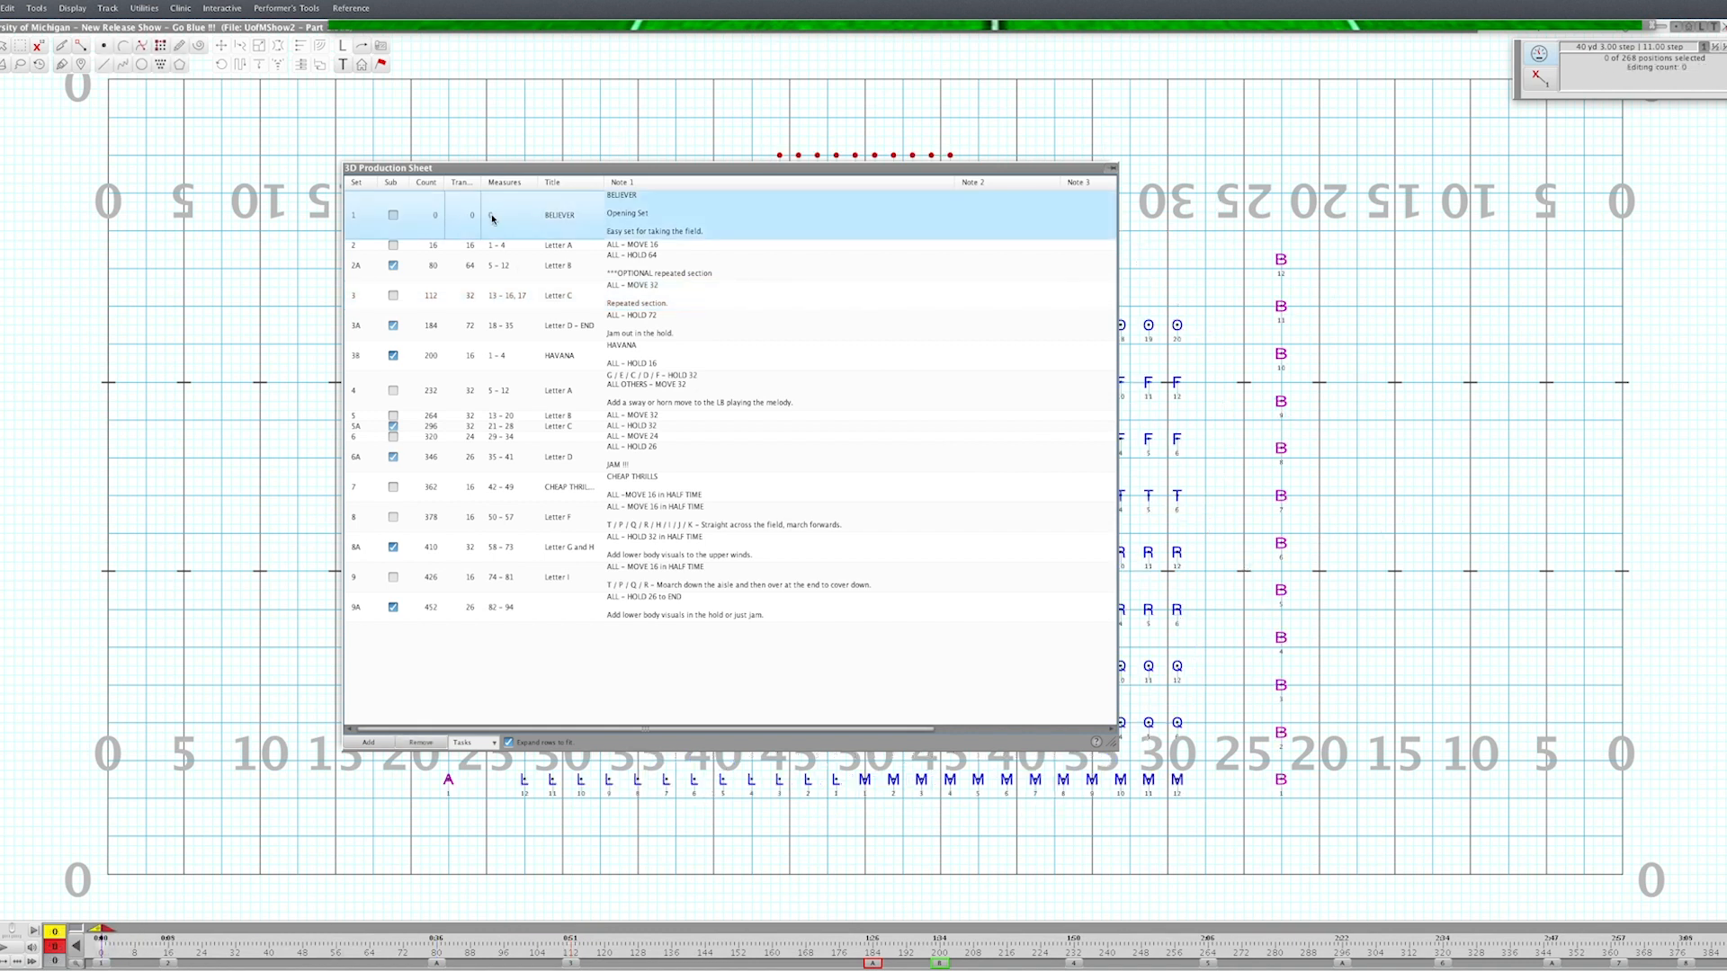
mouse_move(512, 216)
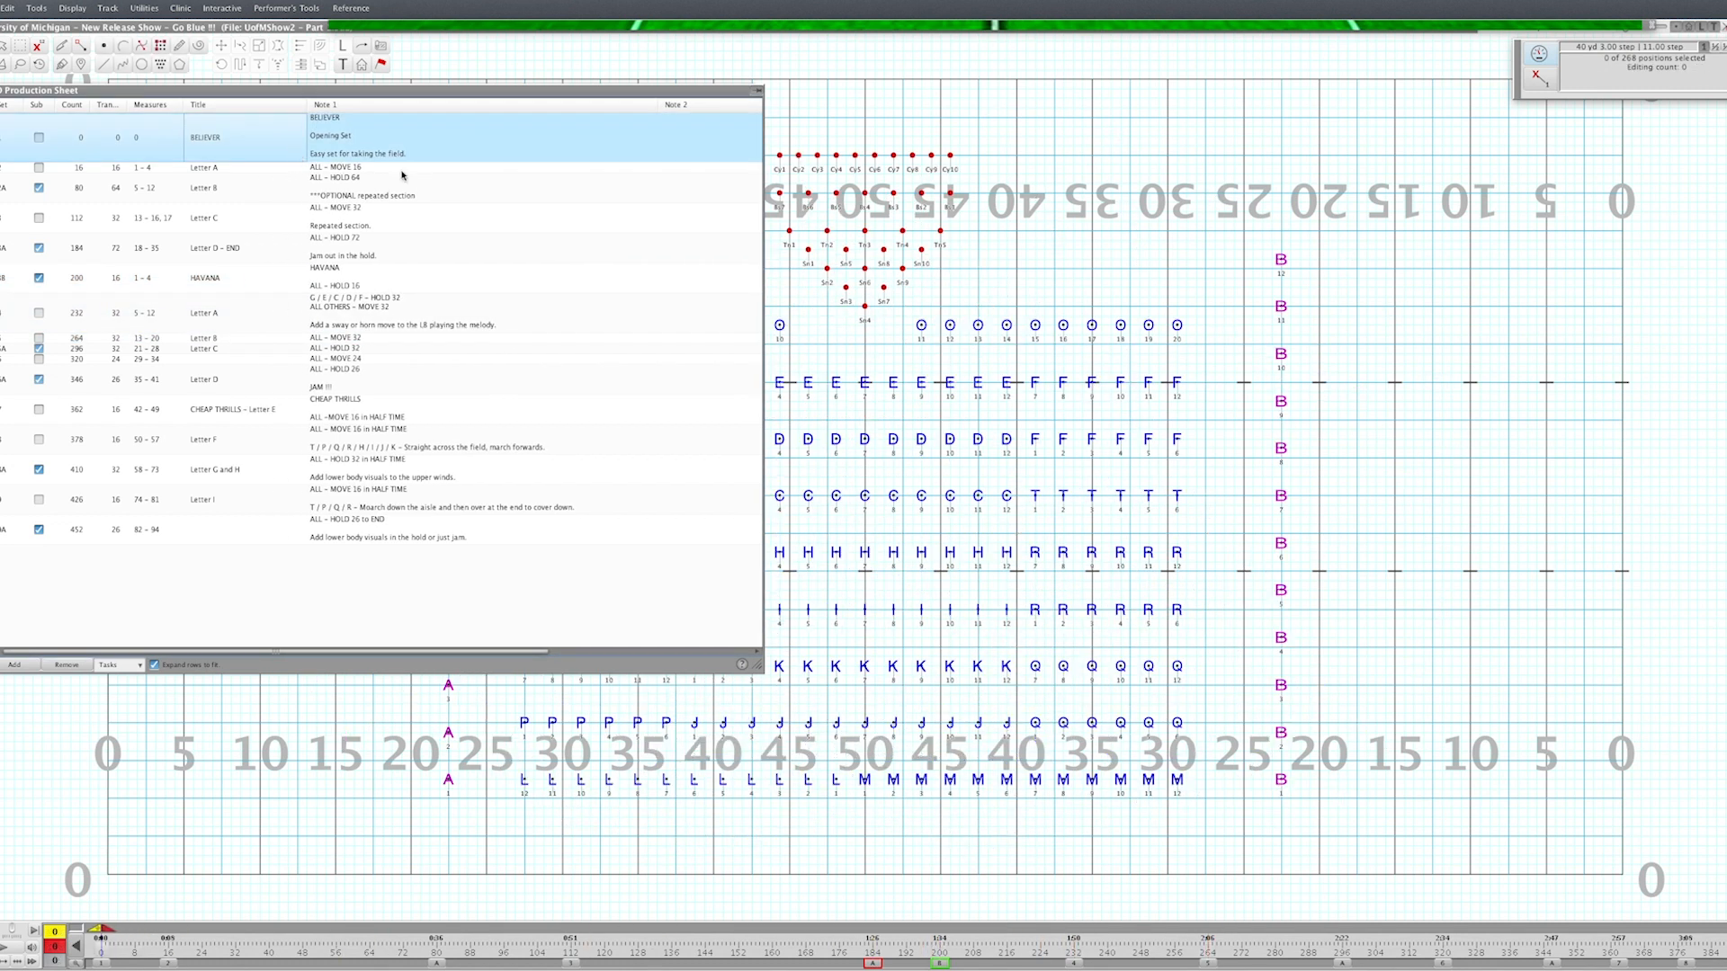
mouse_move(266, 300)
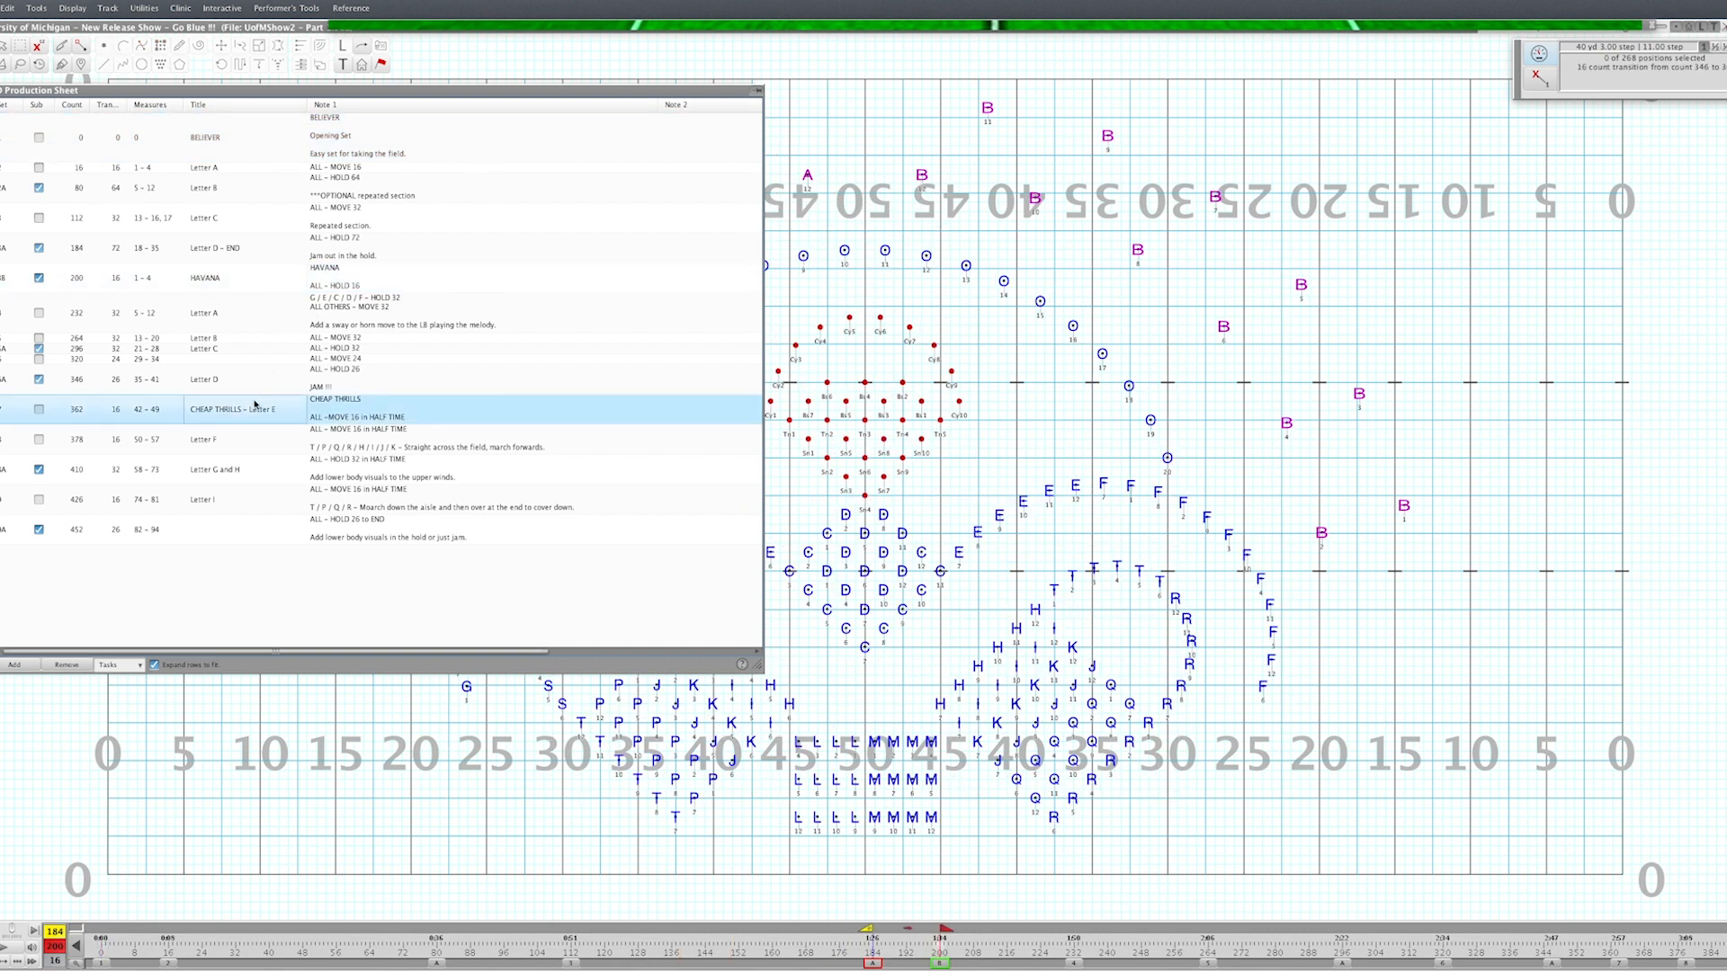
Jump to the Havana, Believer, Letter A, Letter C and Letter D – END sets from the sheet rows.
left_click(207, 277)
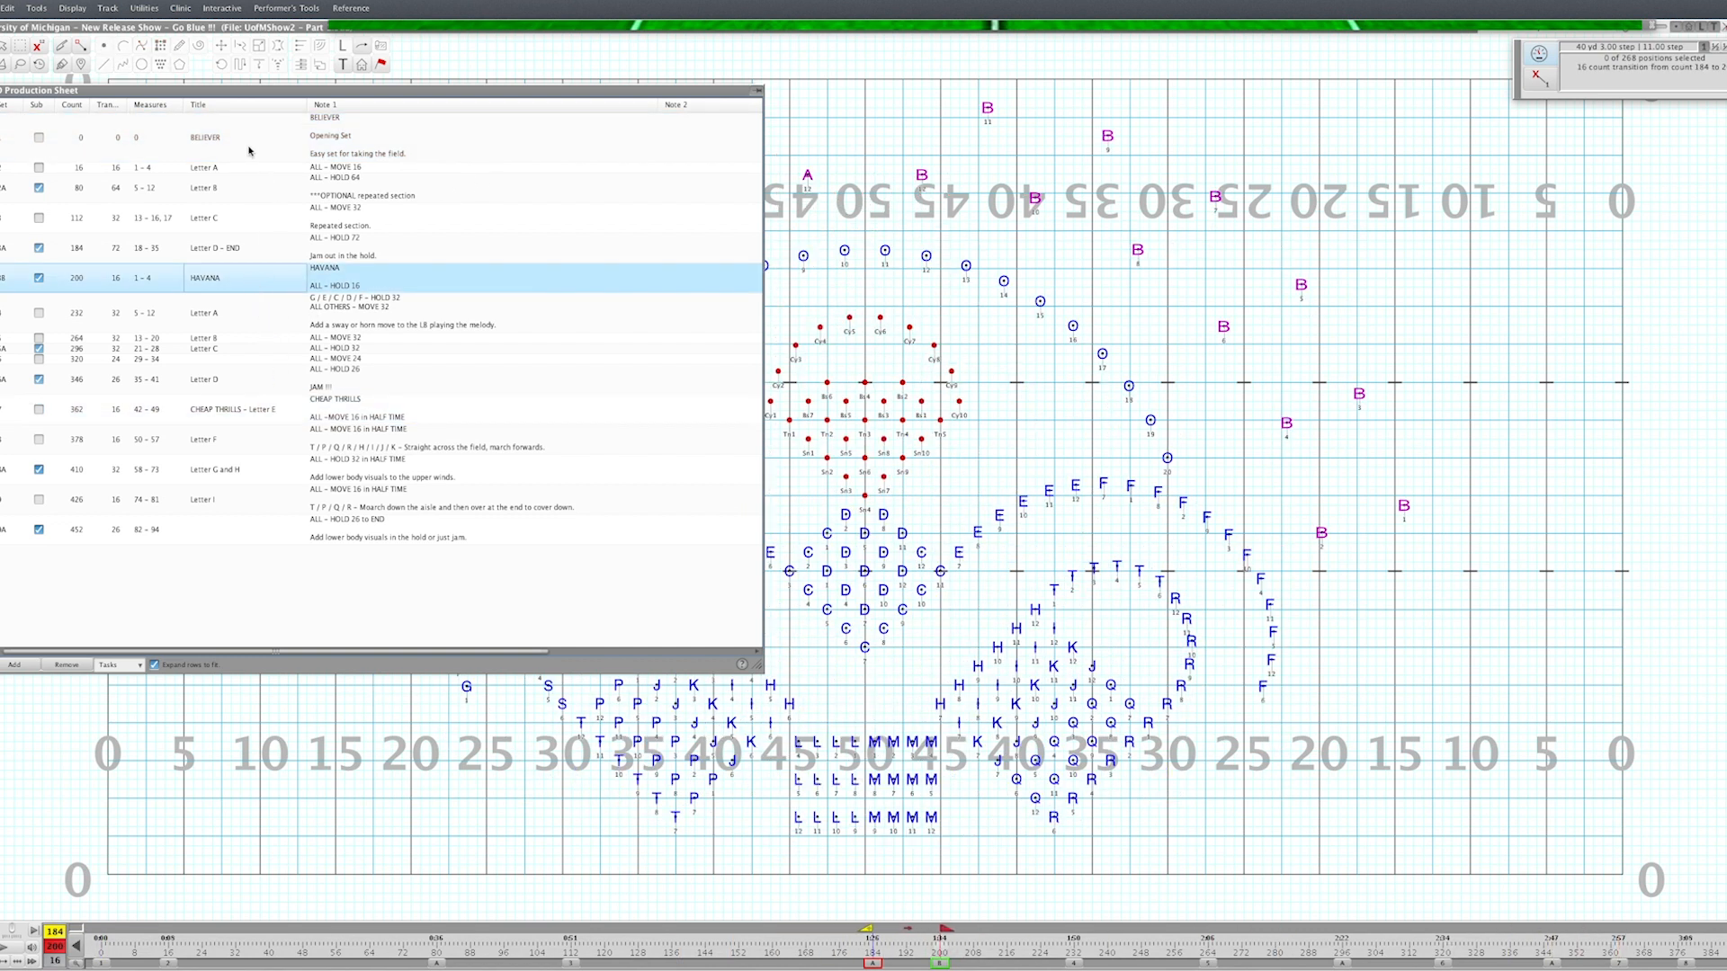
left_click(205, 137)
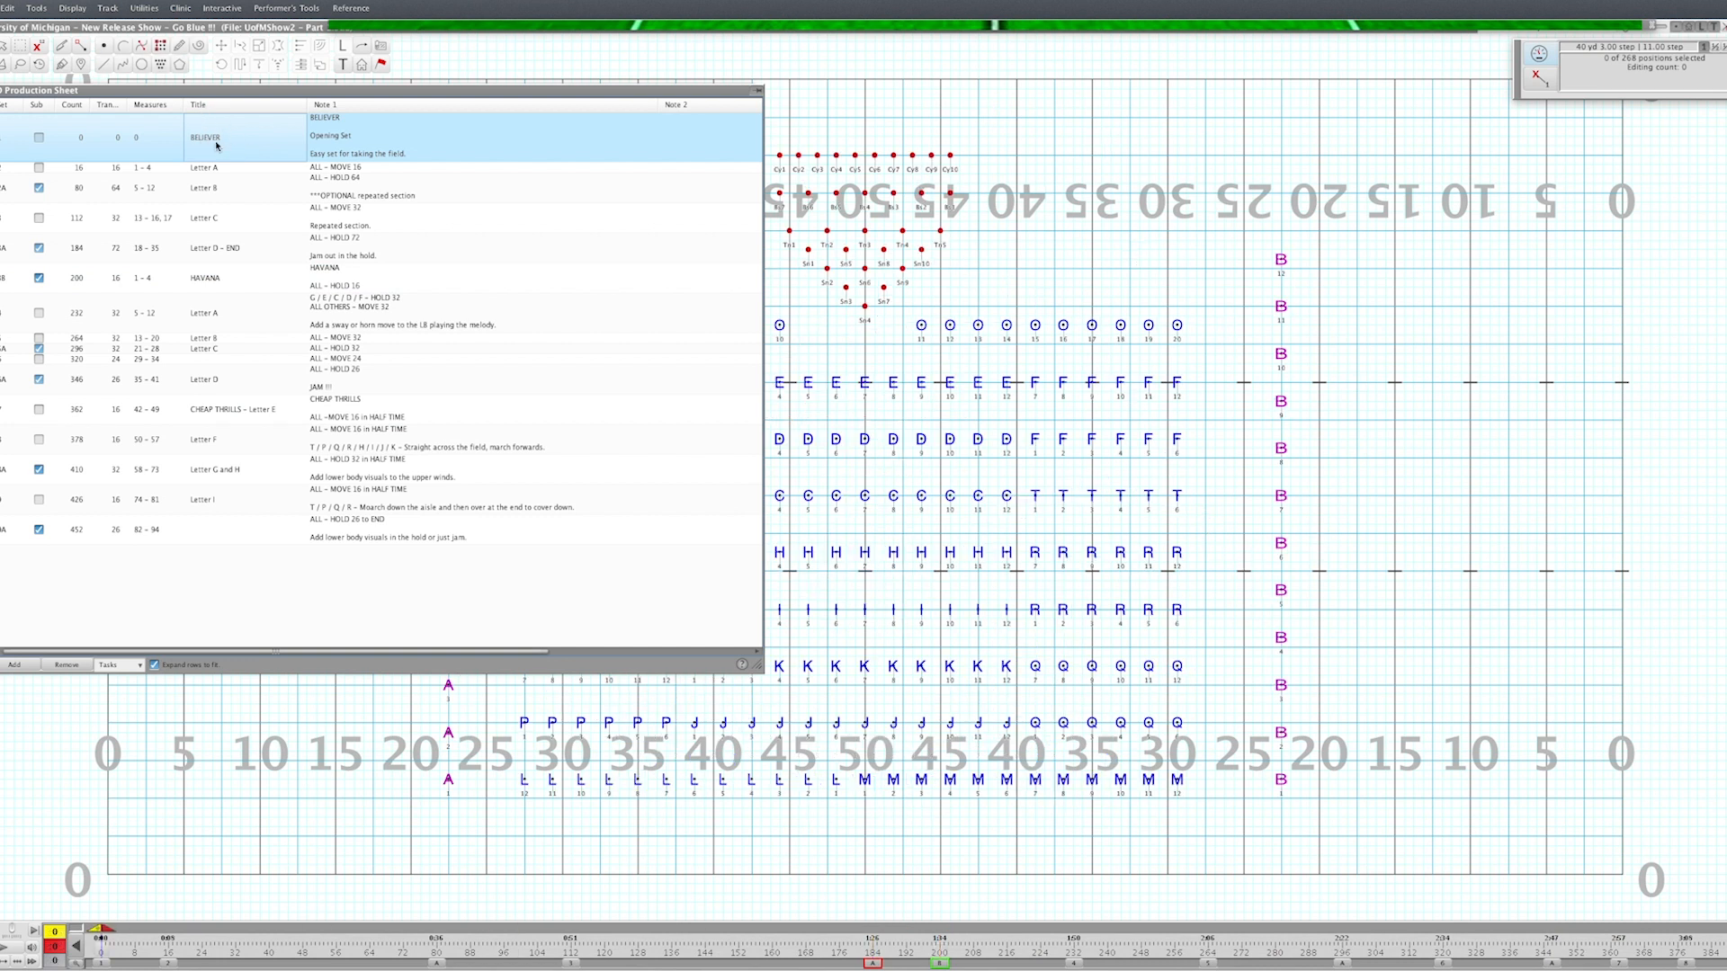
left_click(205, 167)
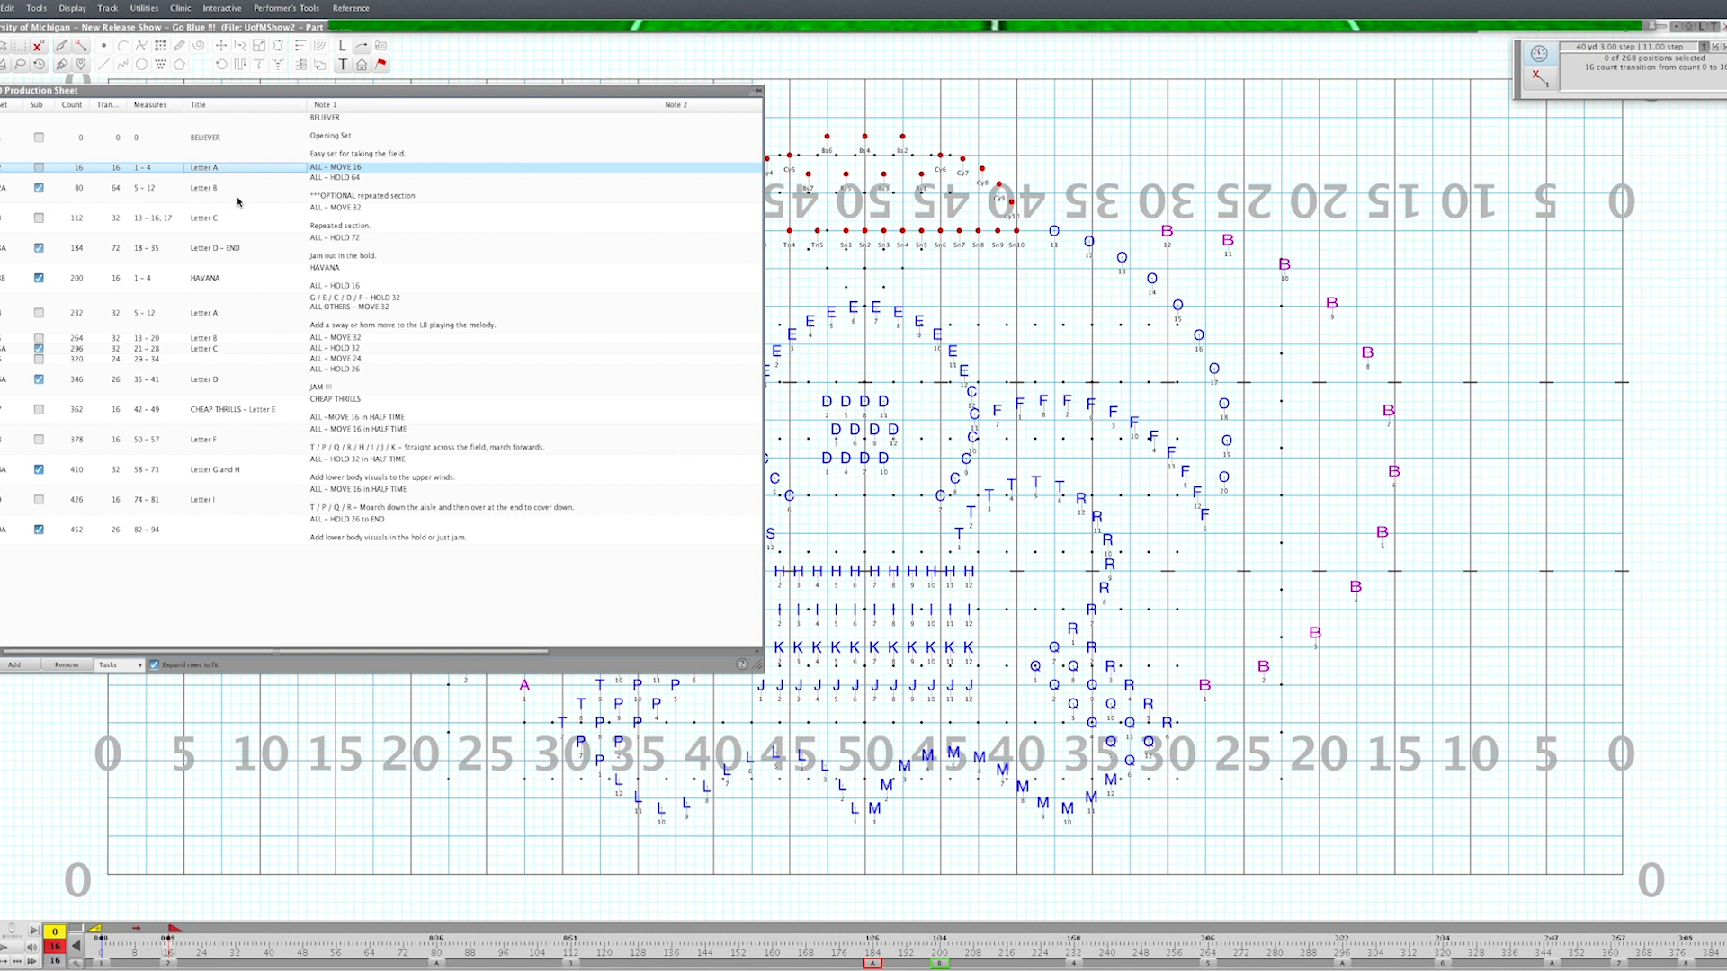
left_click(202, 218)
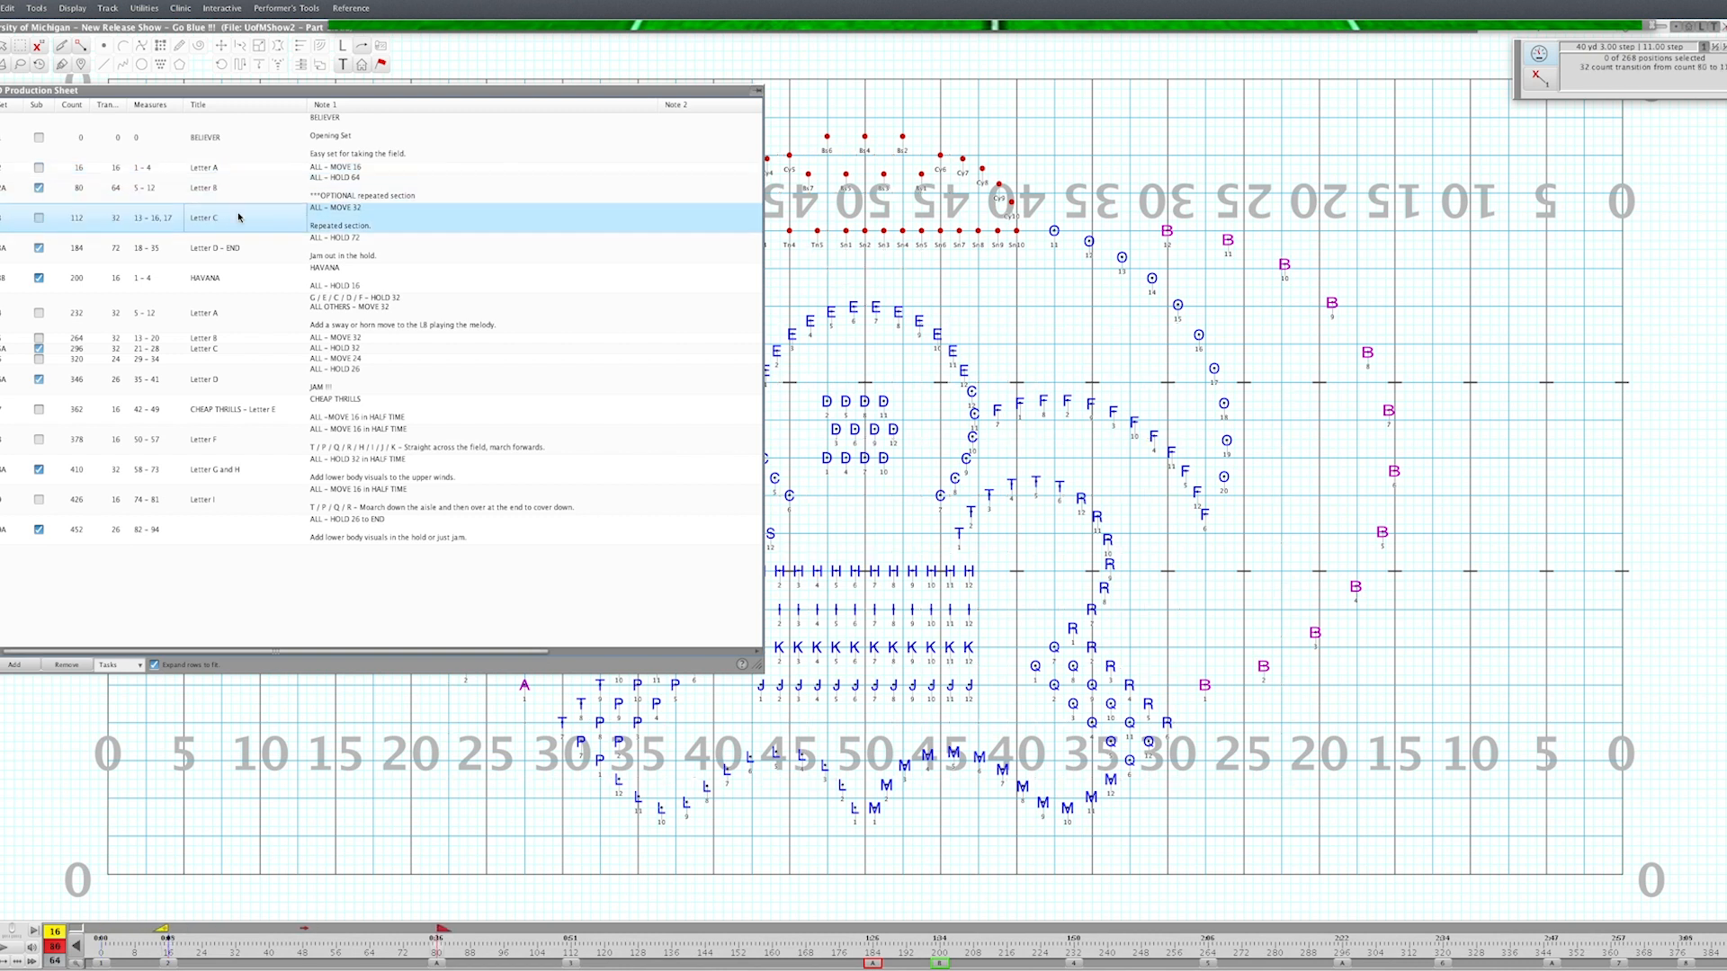
left_click(262, 248)
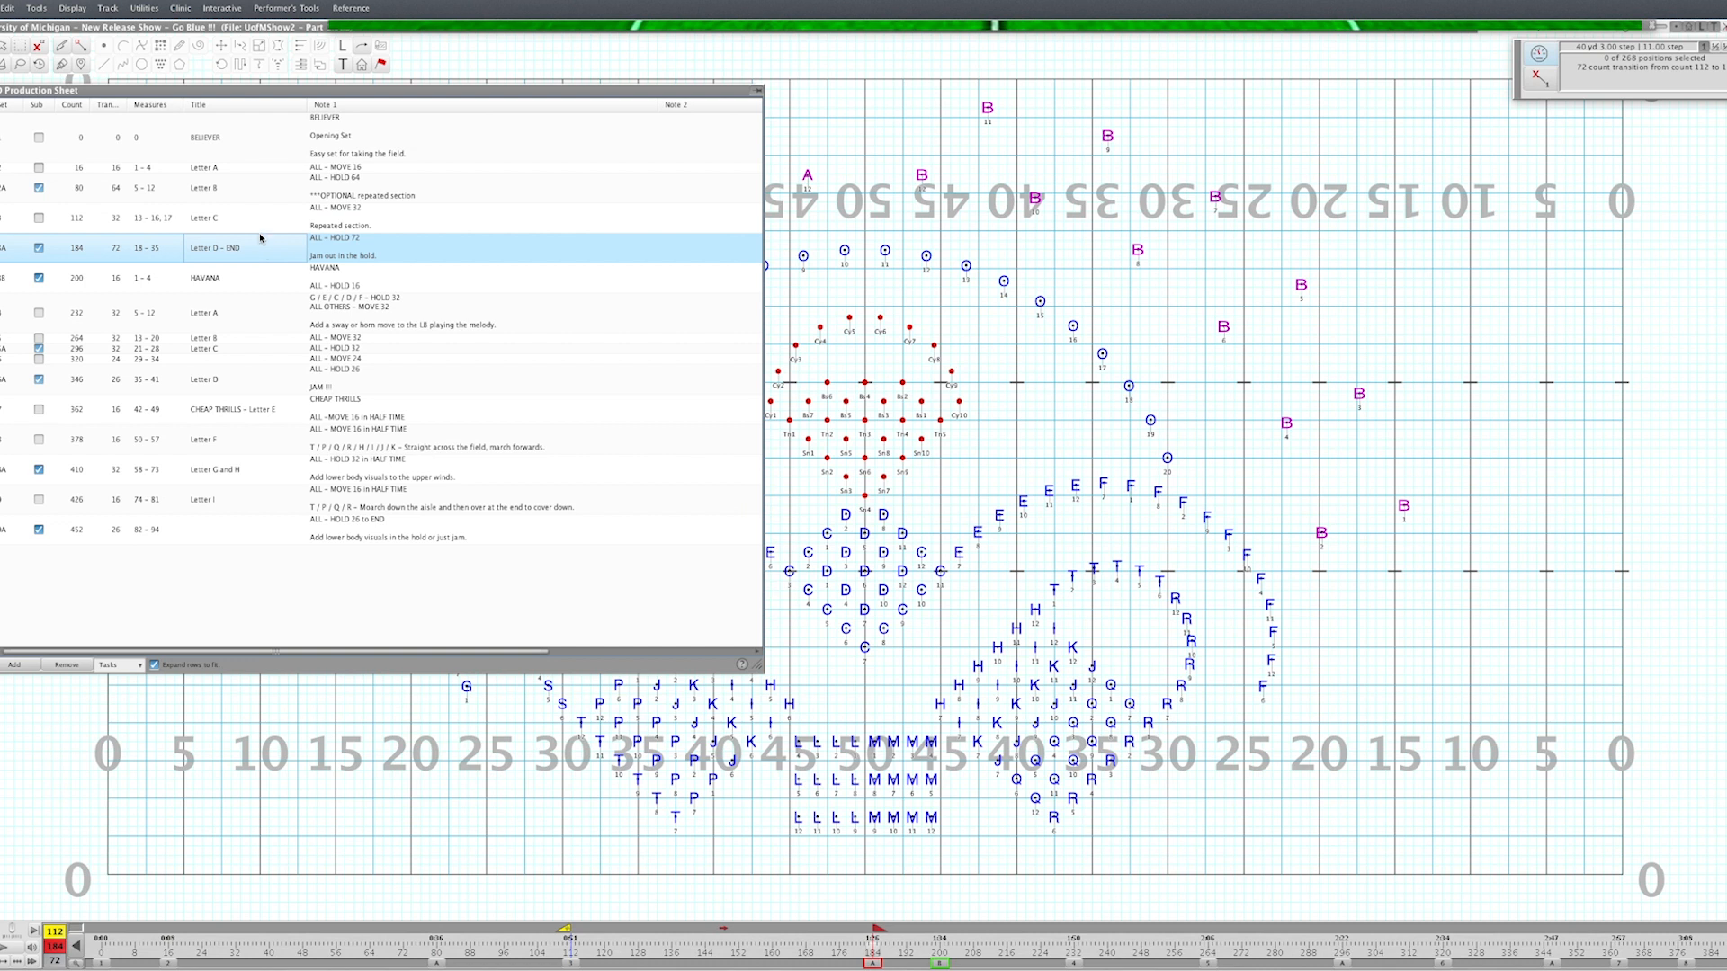
mouse_move(244, 183)
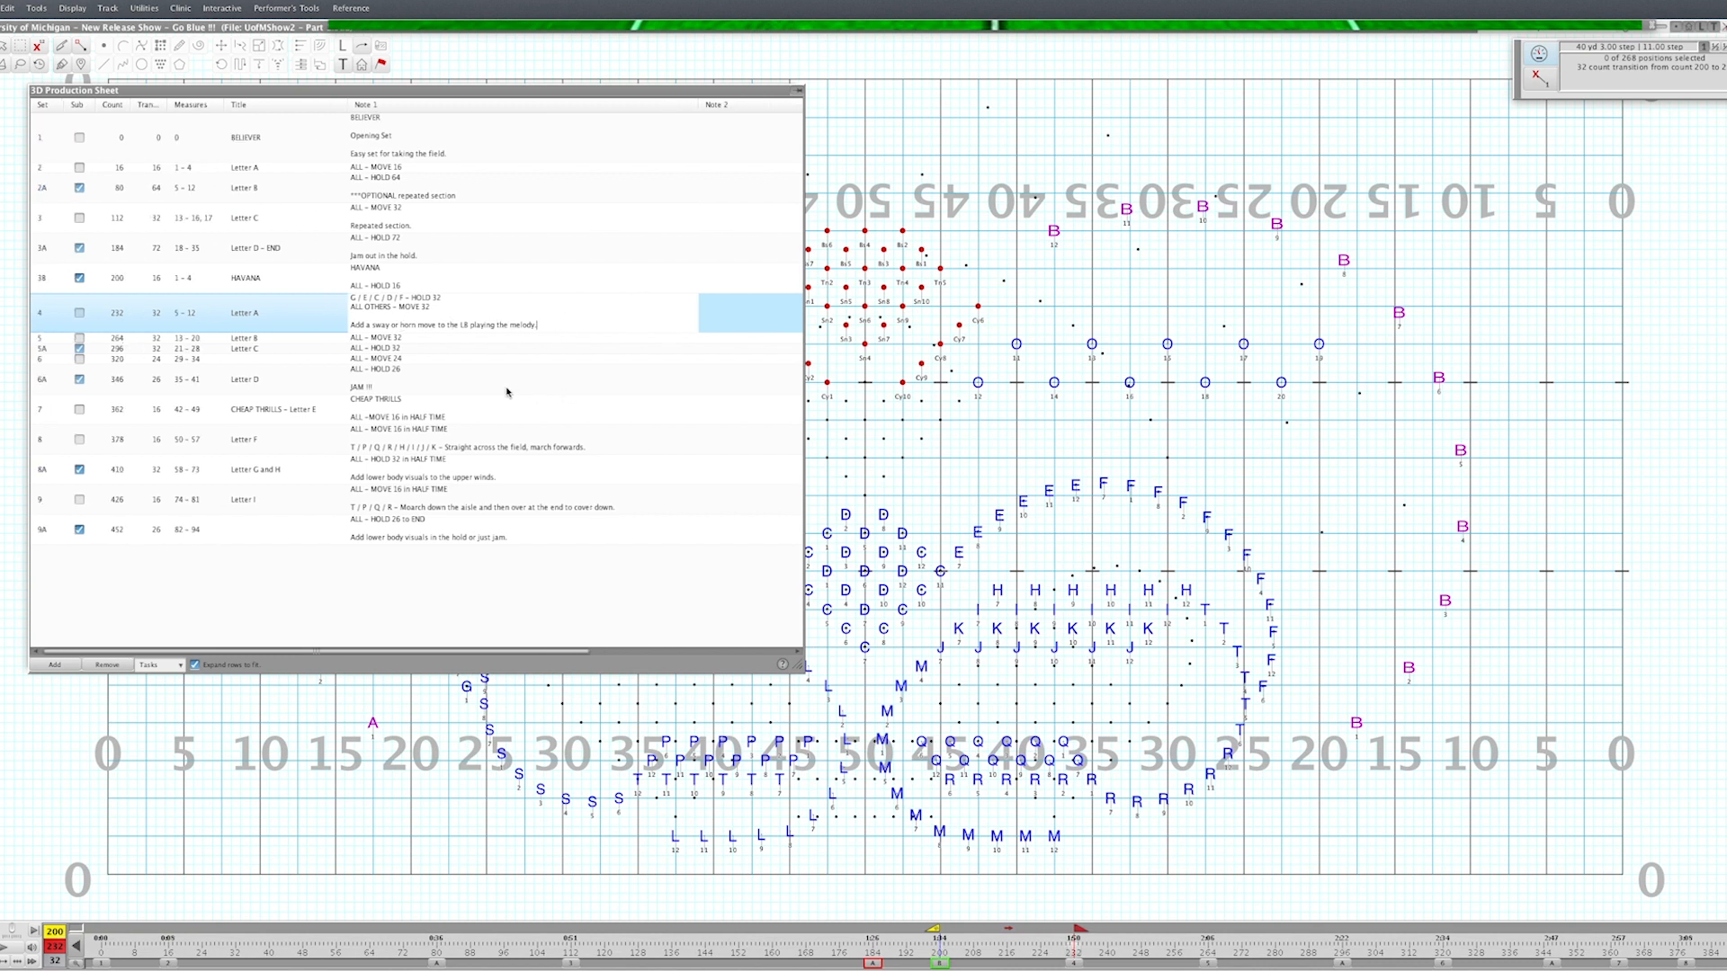
mouse_move(537, 426)
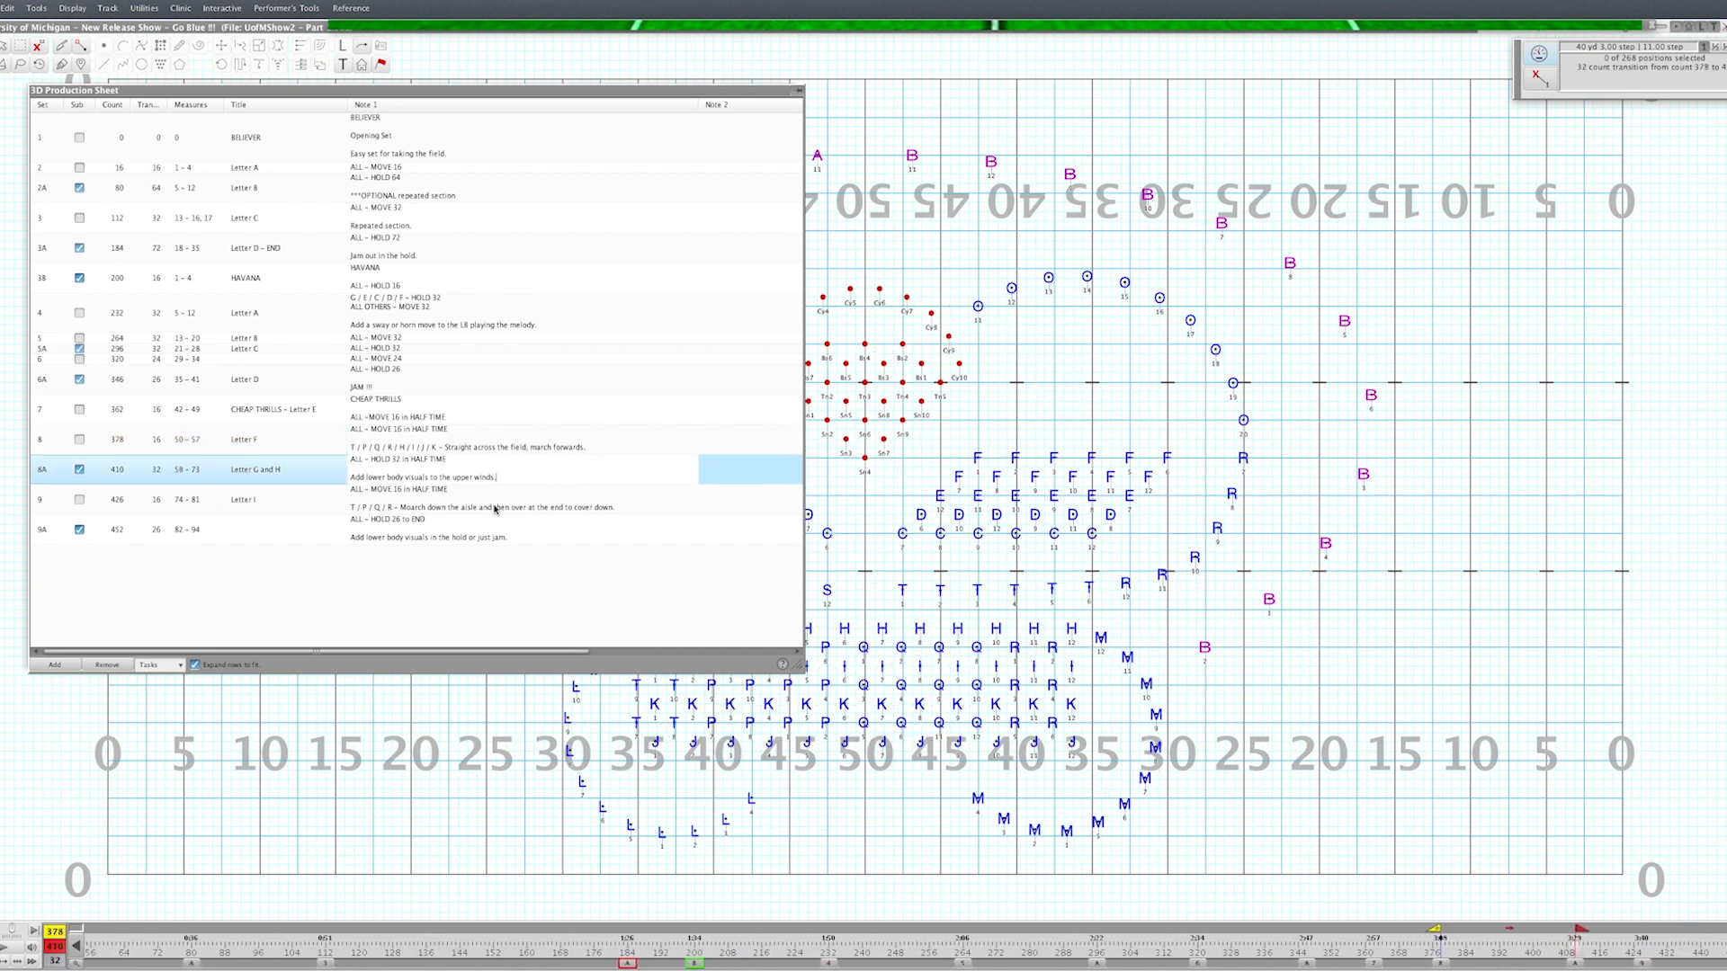
Close the production sheet and bring up the Print Charts window from File > Print.
left_click(795, 90)
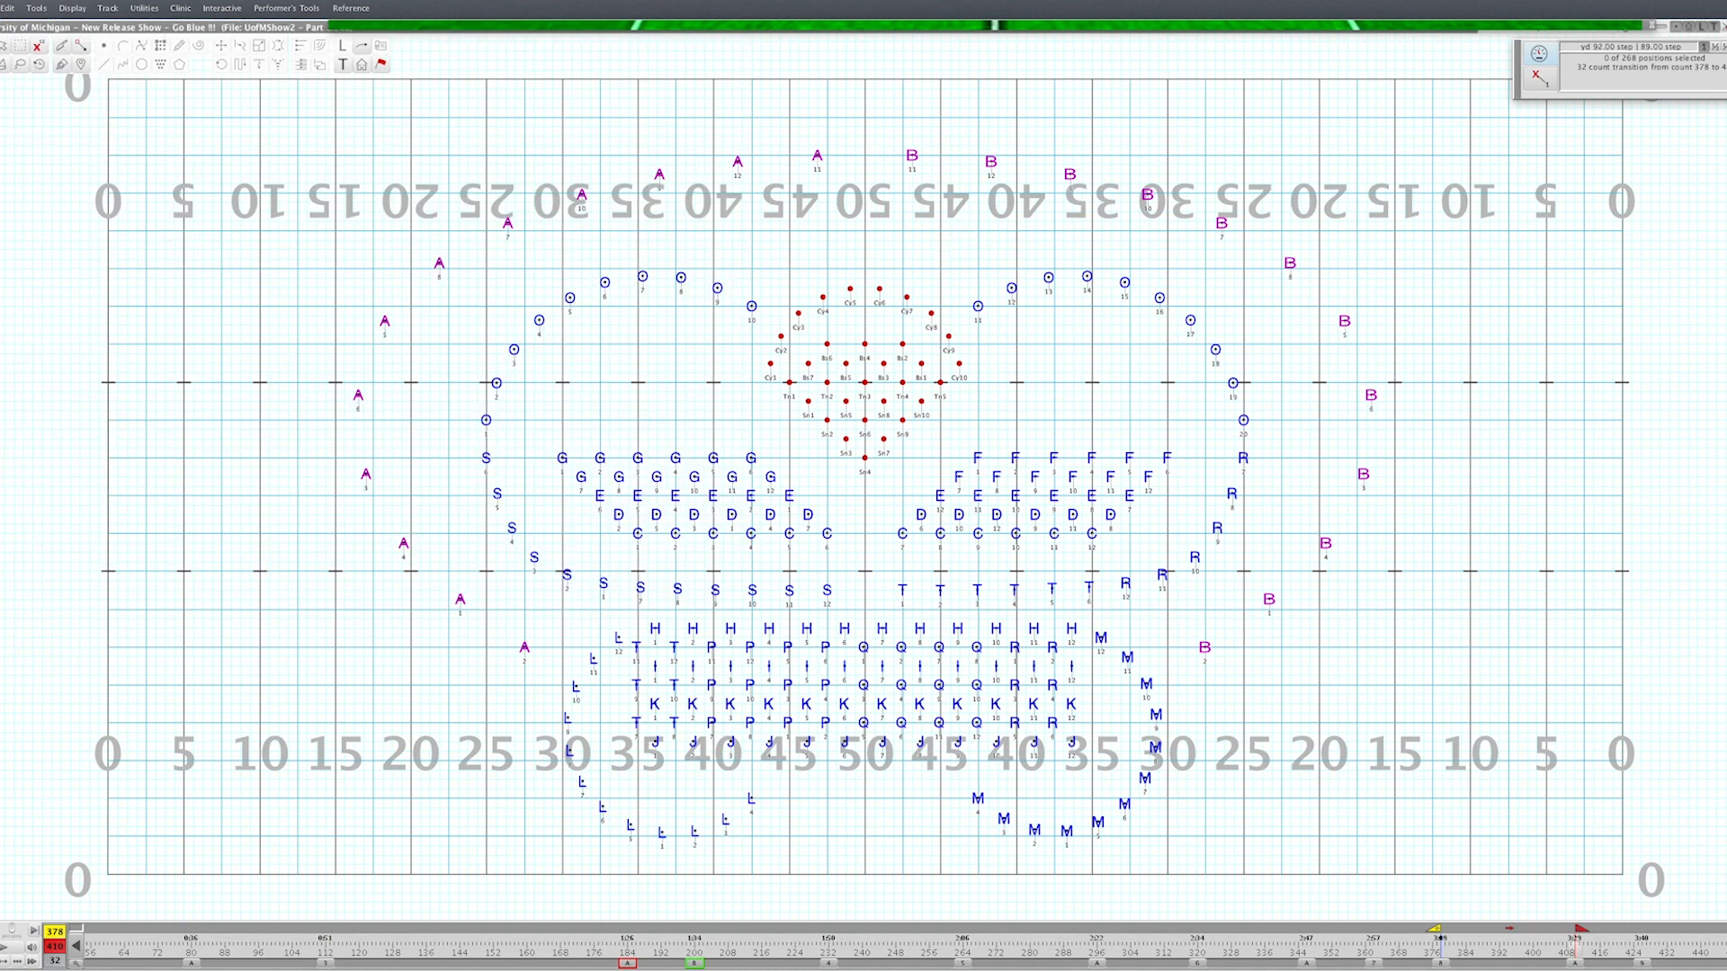
left_click(11, 7)
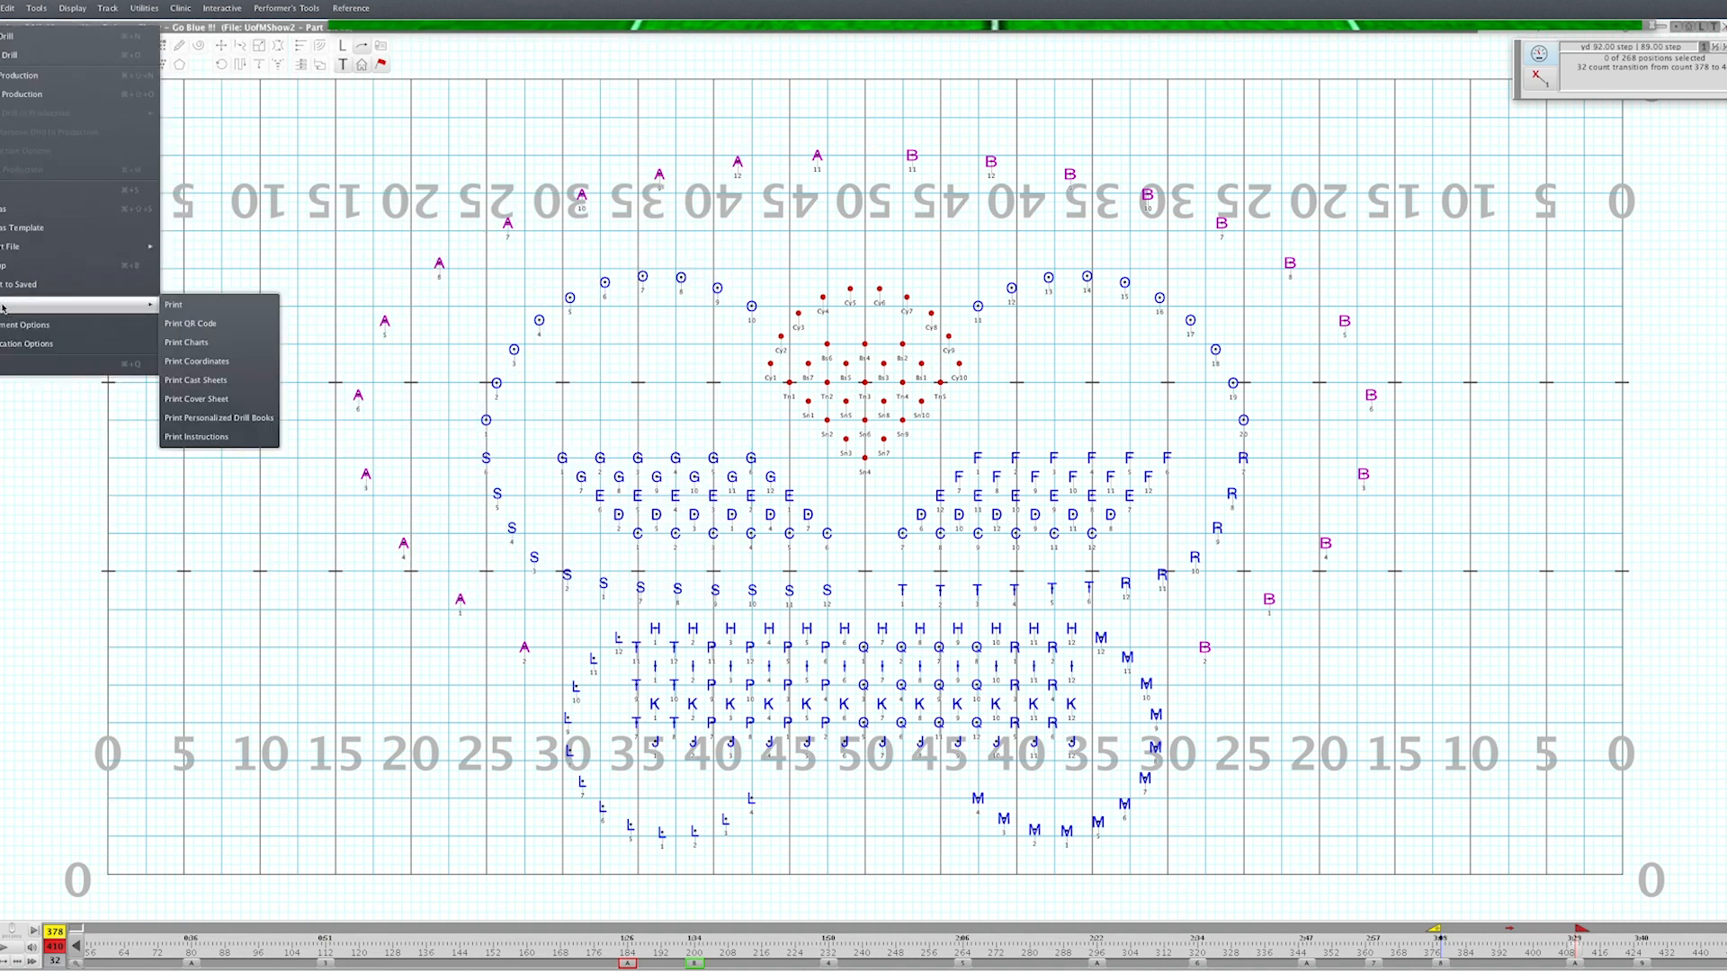
mouse_move(185, 342)
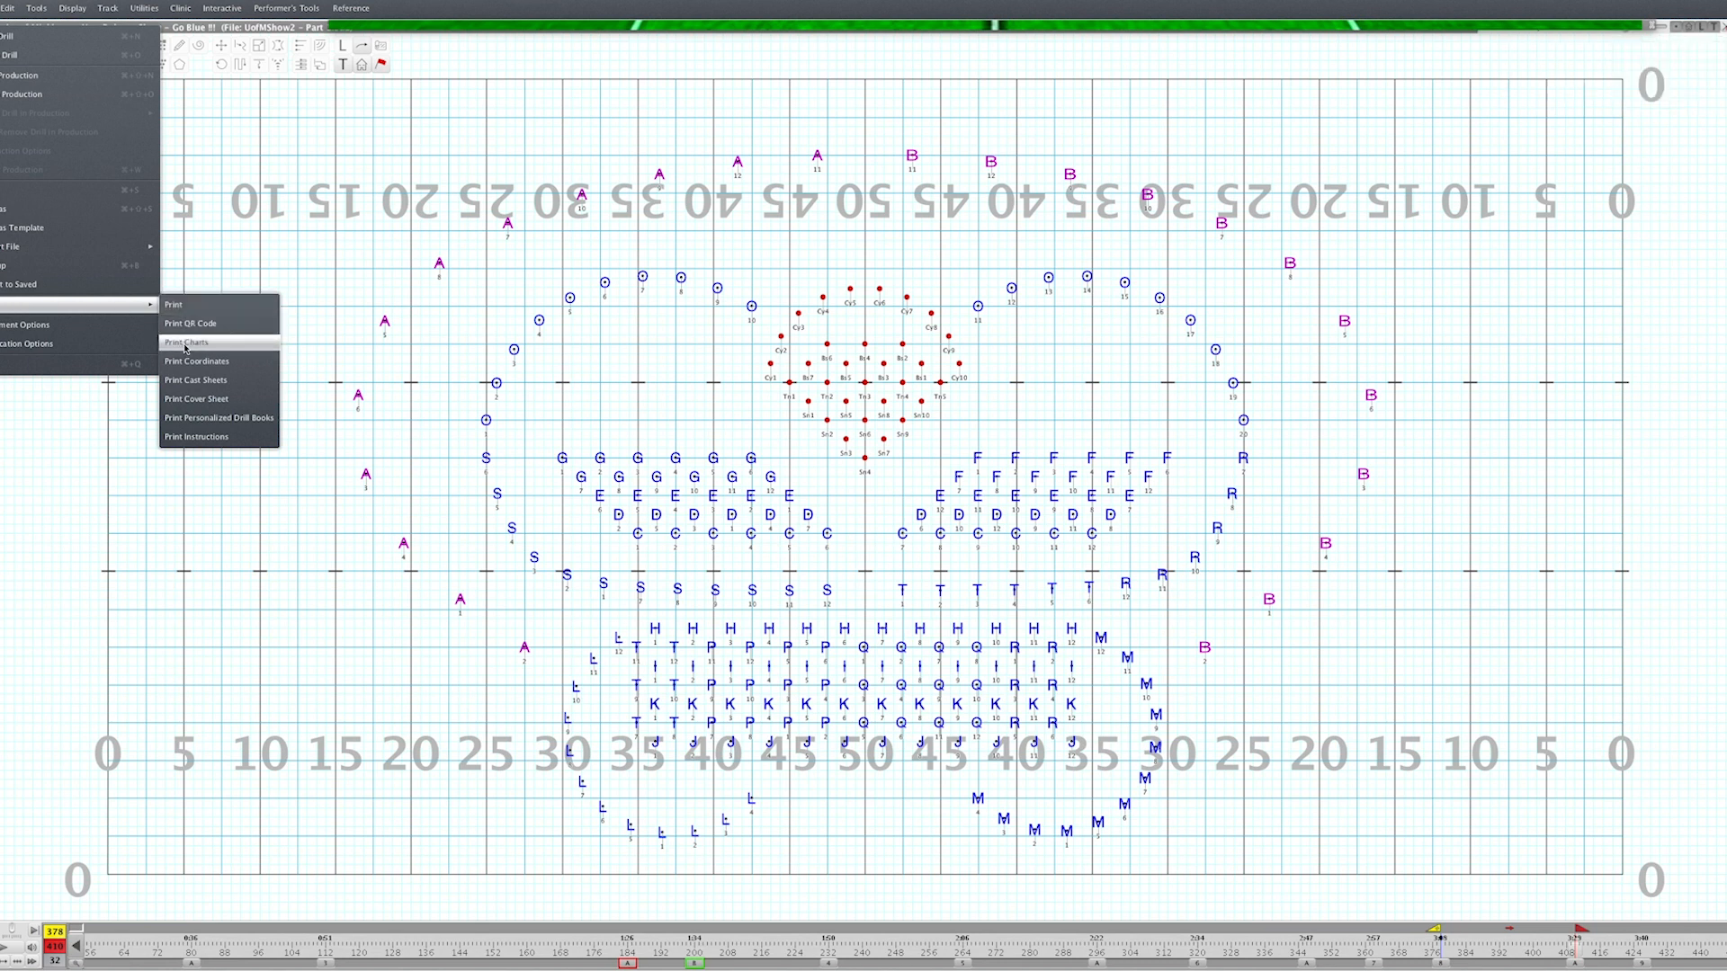
left_click(185, 342)
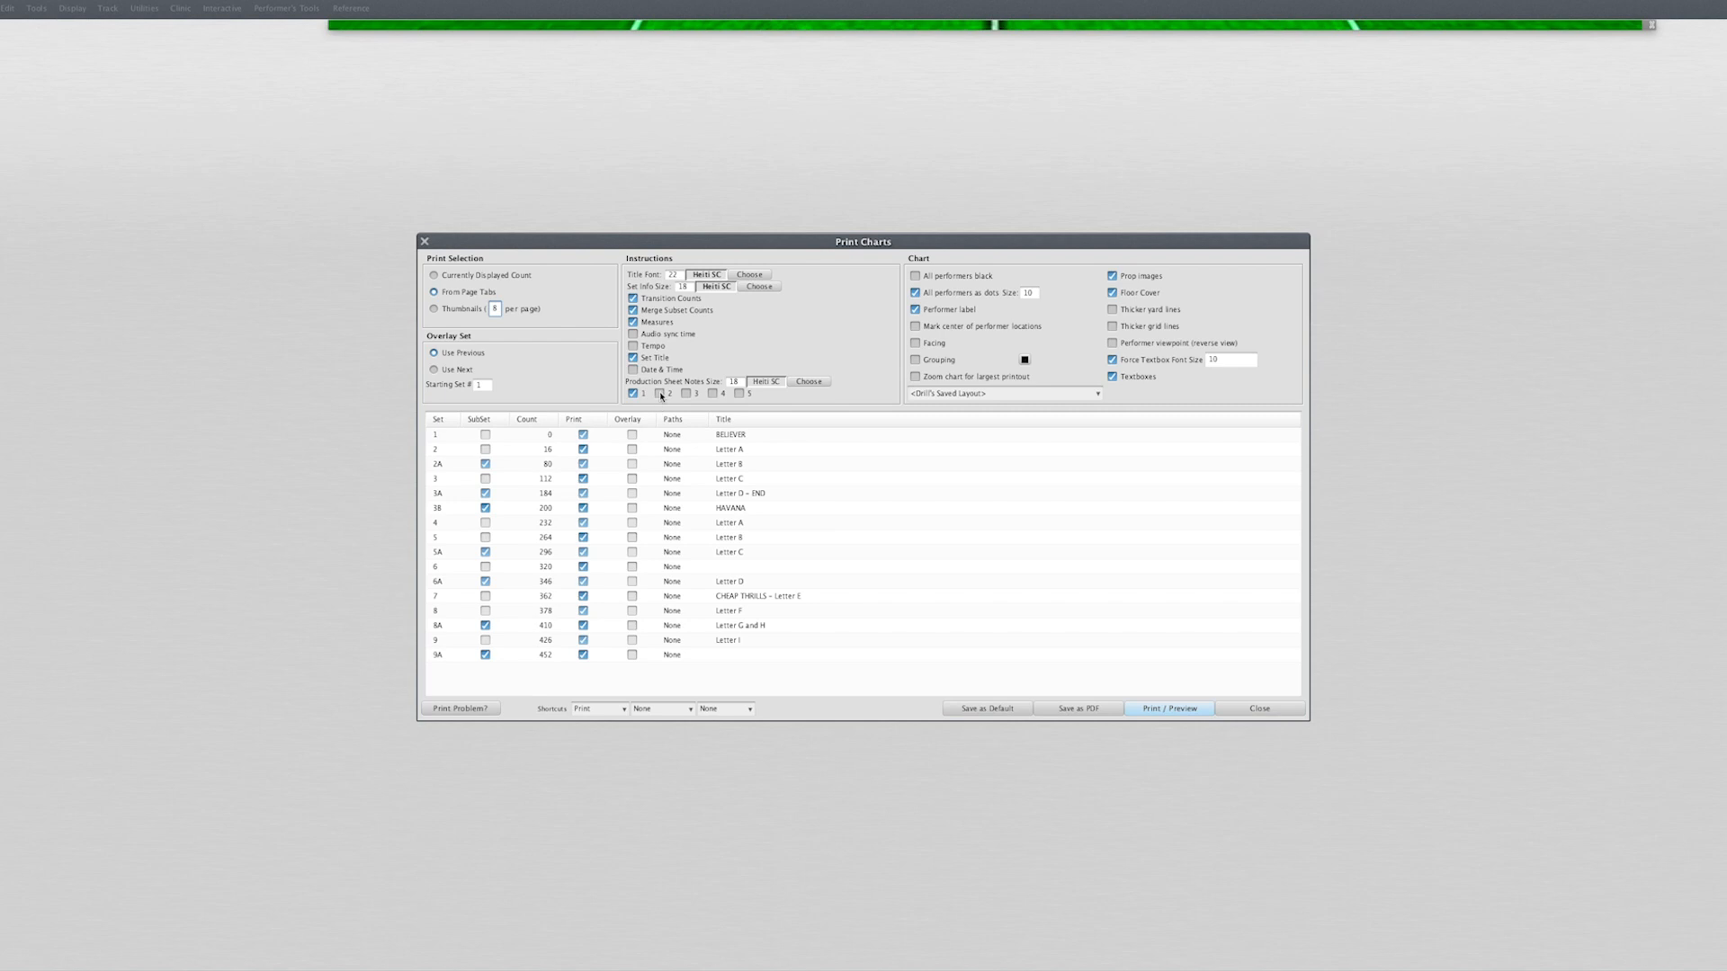
Generate a print preview of the drill charts for all sets, page 1 of 16.
left_click(633, 394)
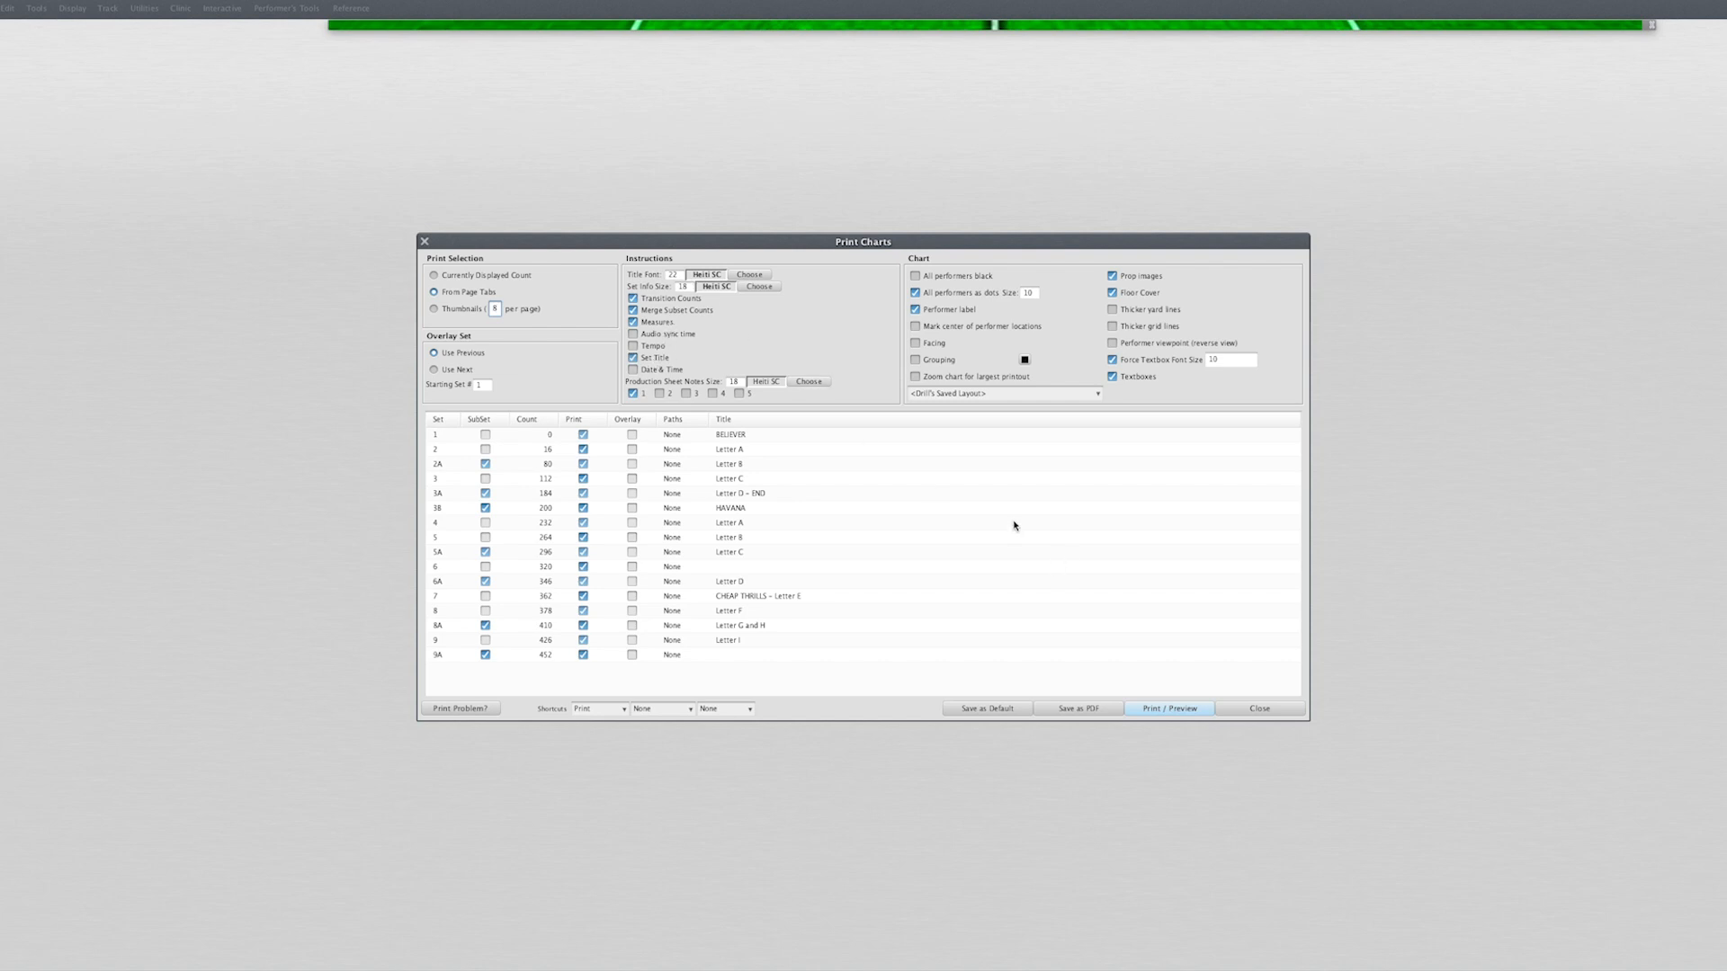
left_click(1171, 708)
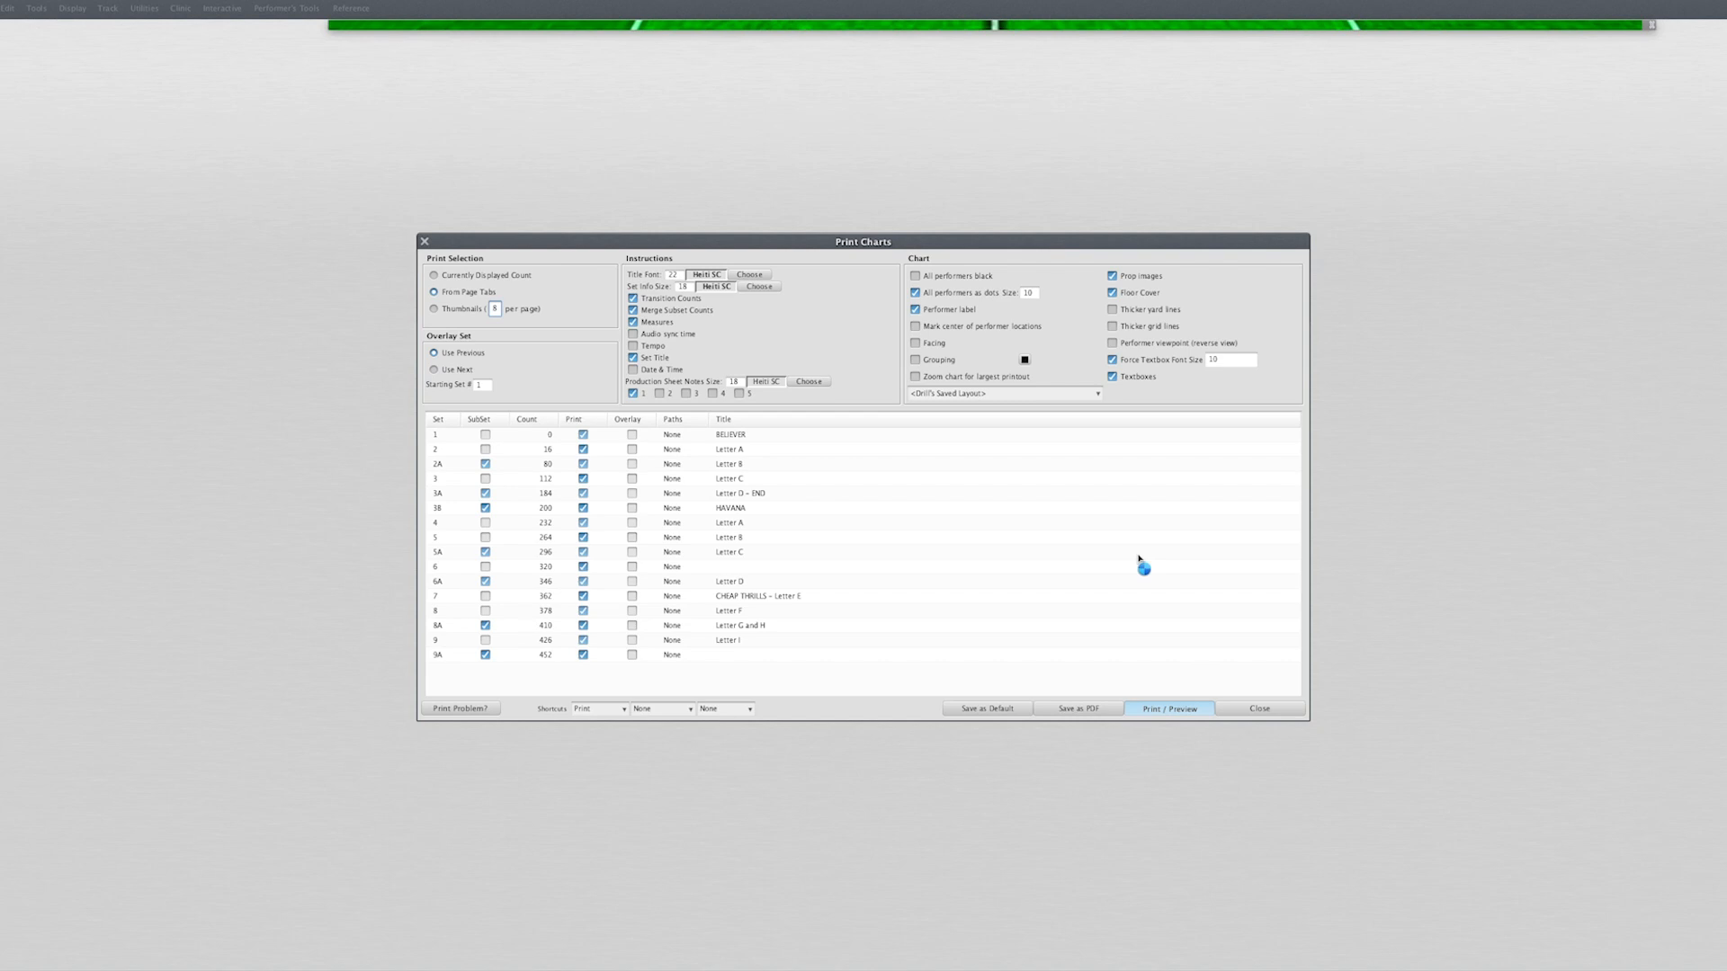
left_click(1169, 709)
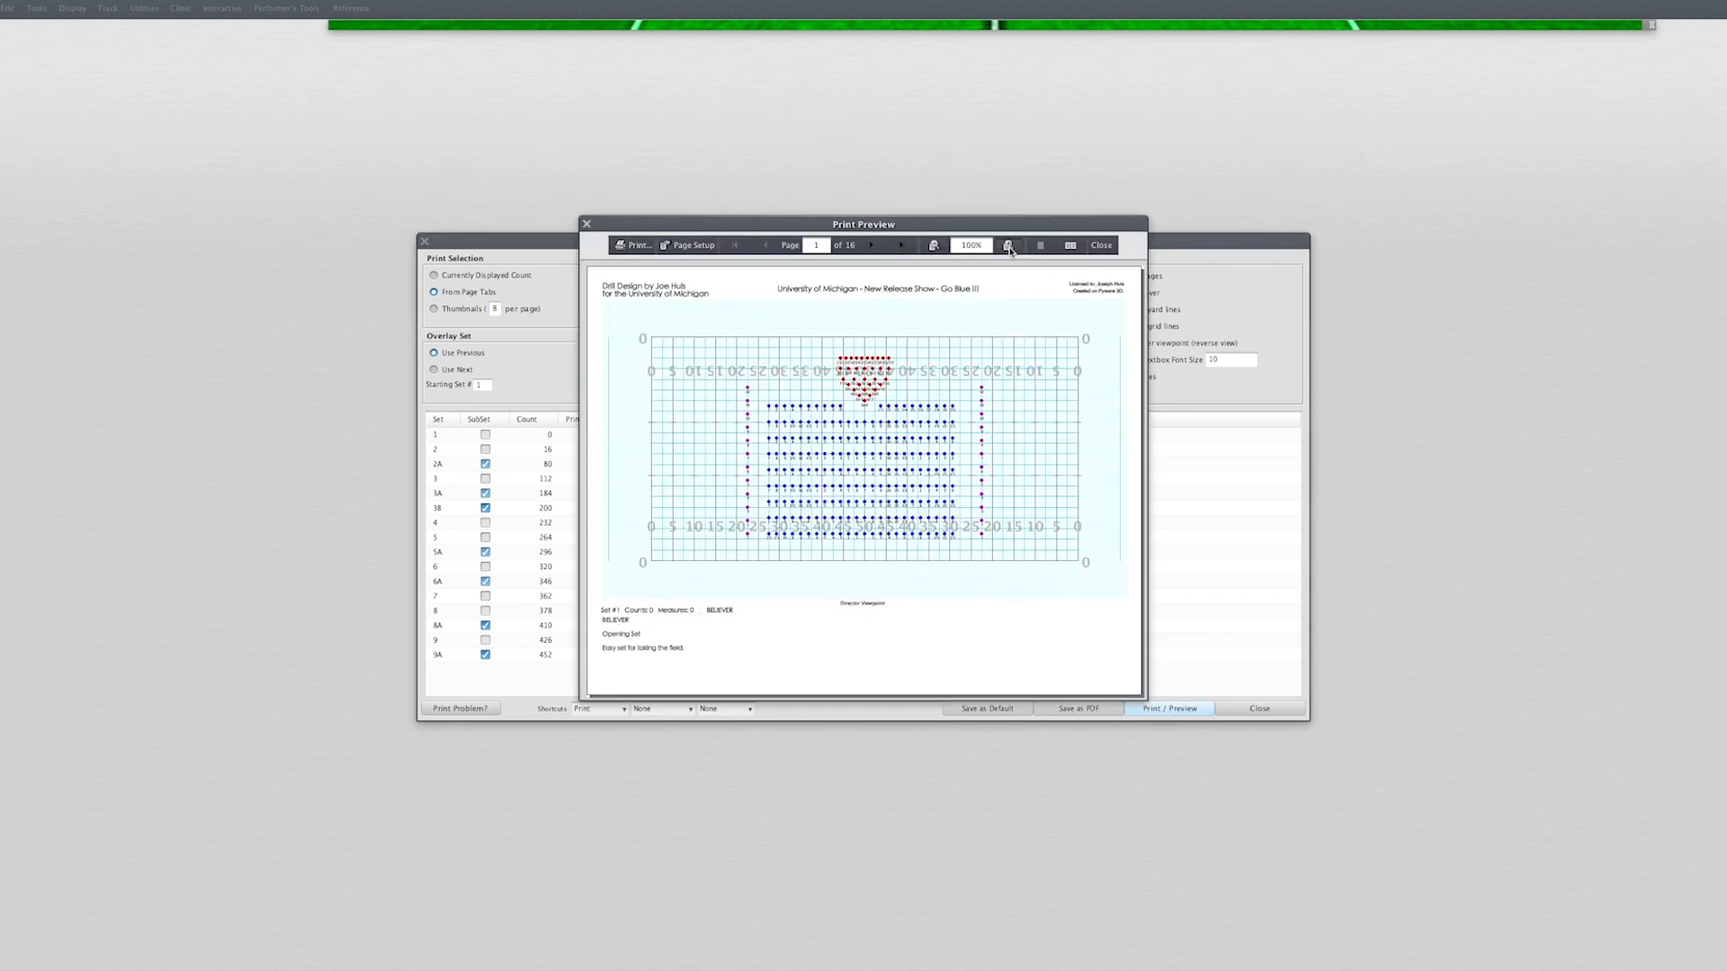
Zoom the preview to 200% and page through the charts to Set 4, then move to Print Coordinates.
left_click(1007, 245)
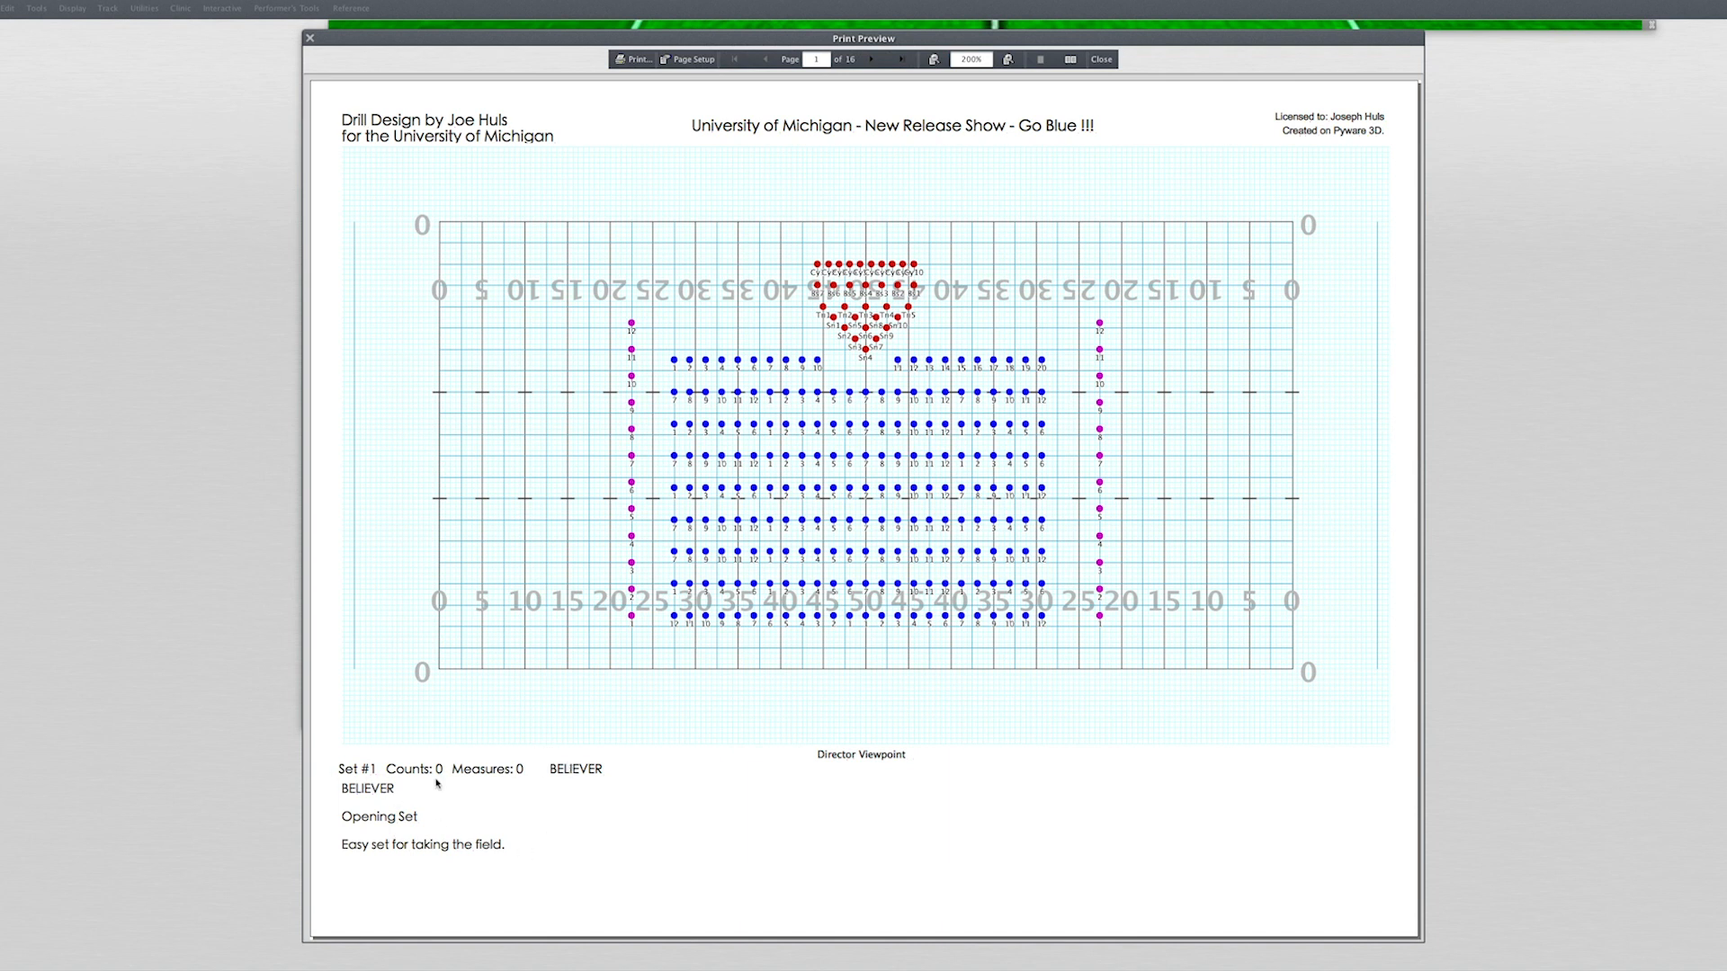
left_click(881, 59)
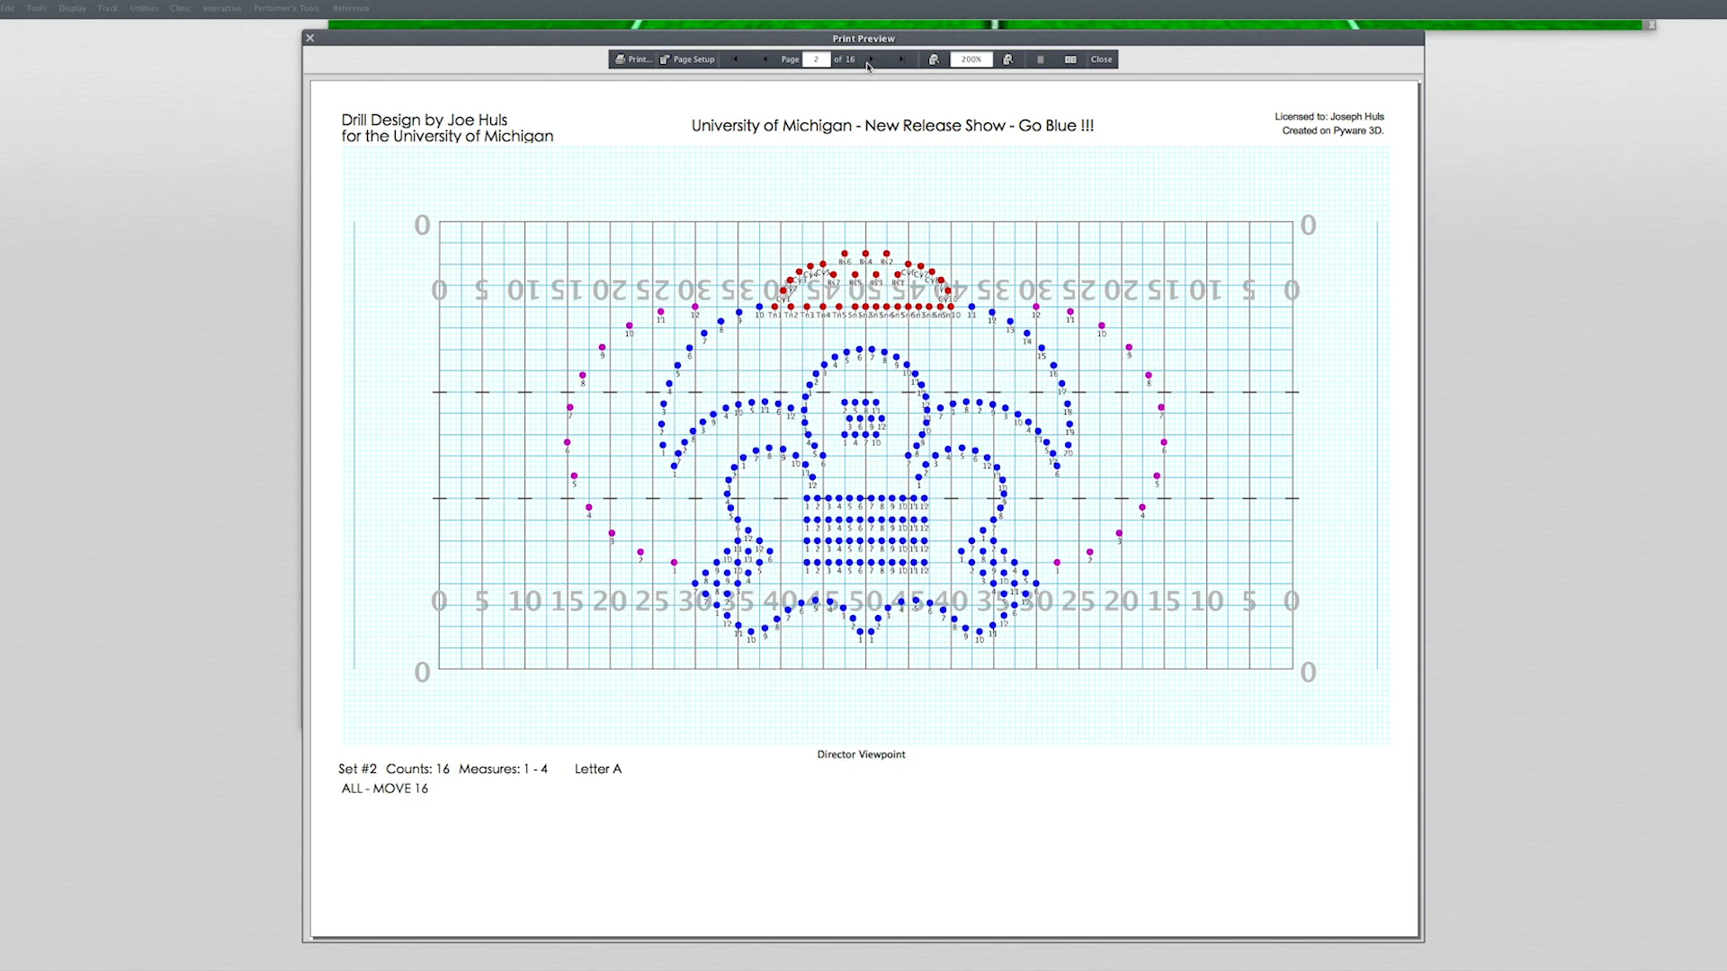
left_click(871, 60)
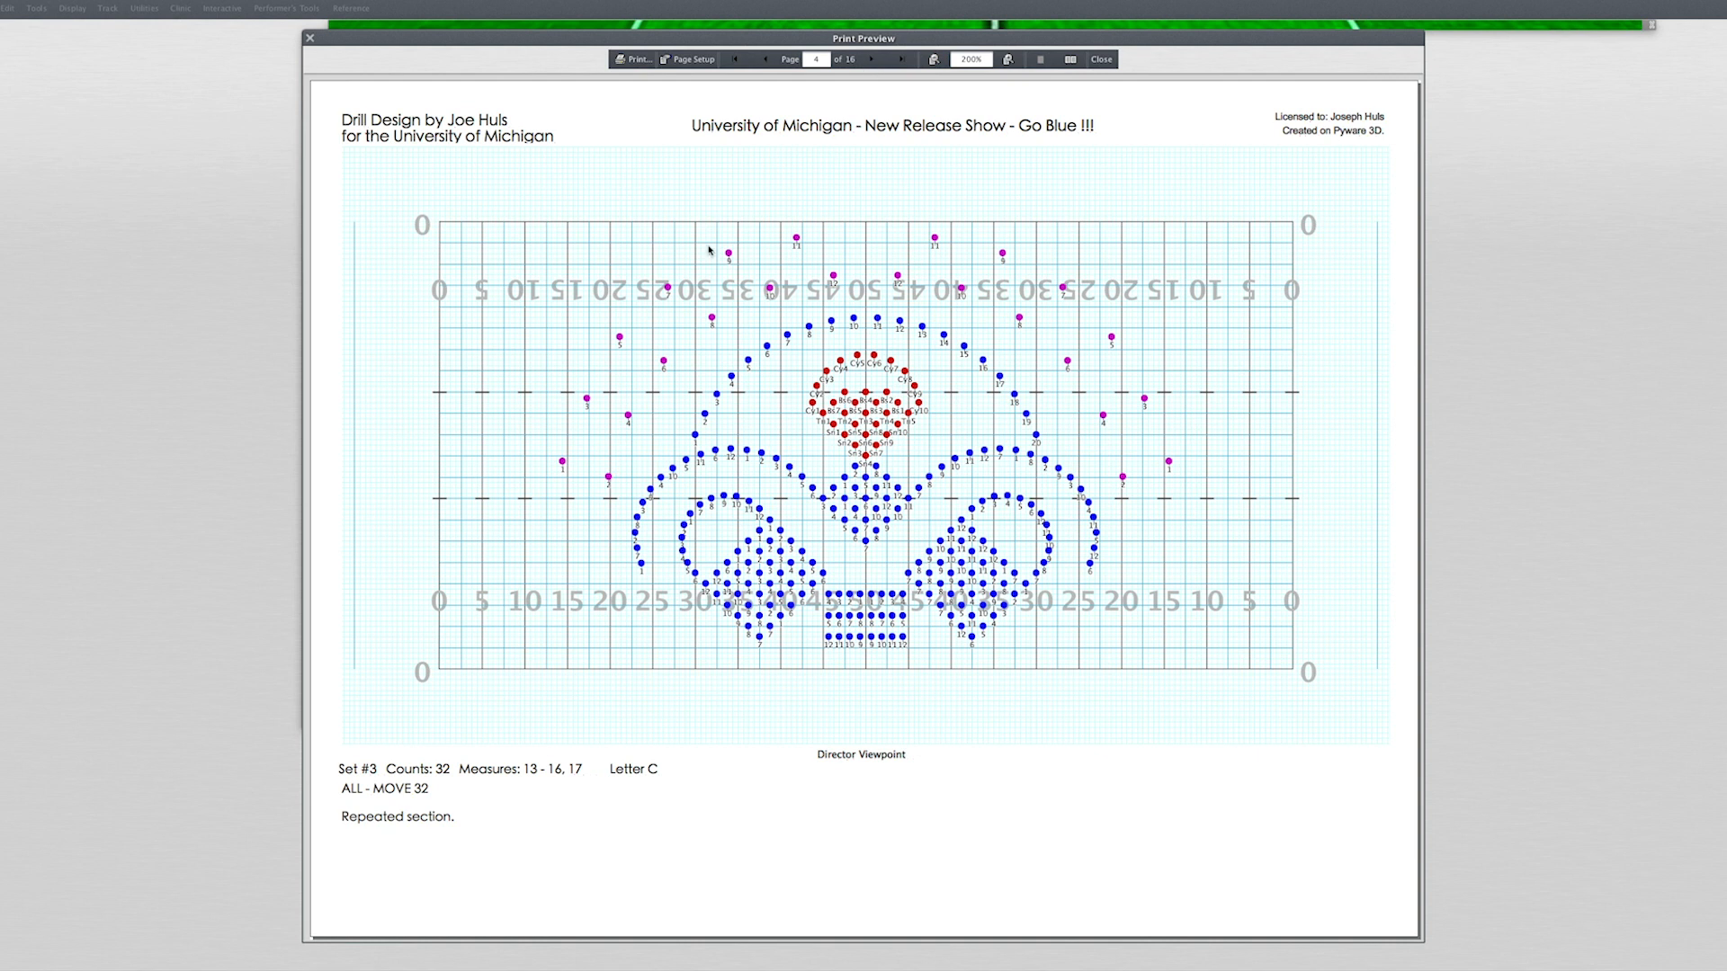
mouse_move(986, 469)
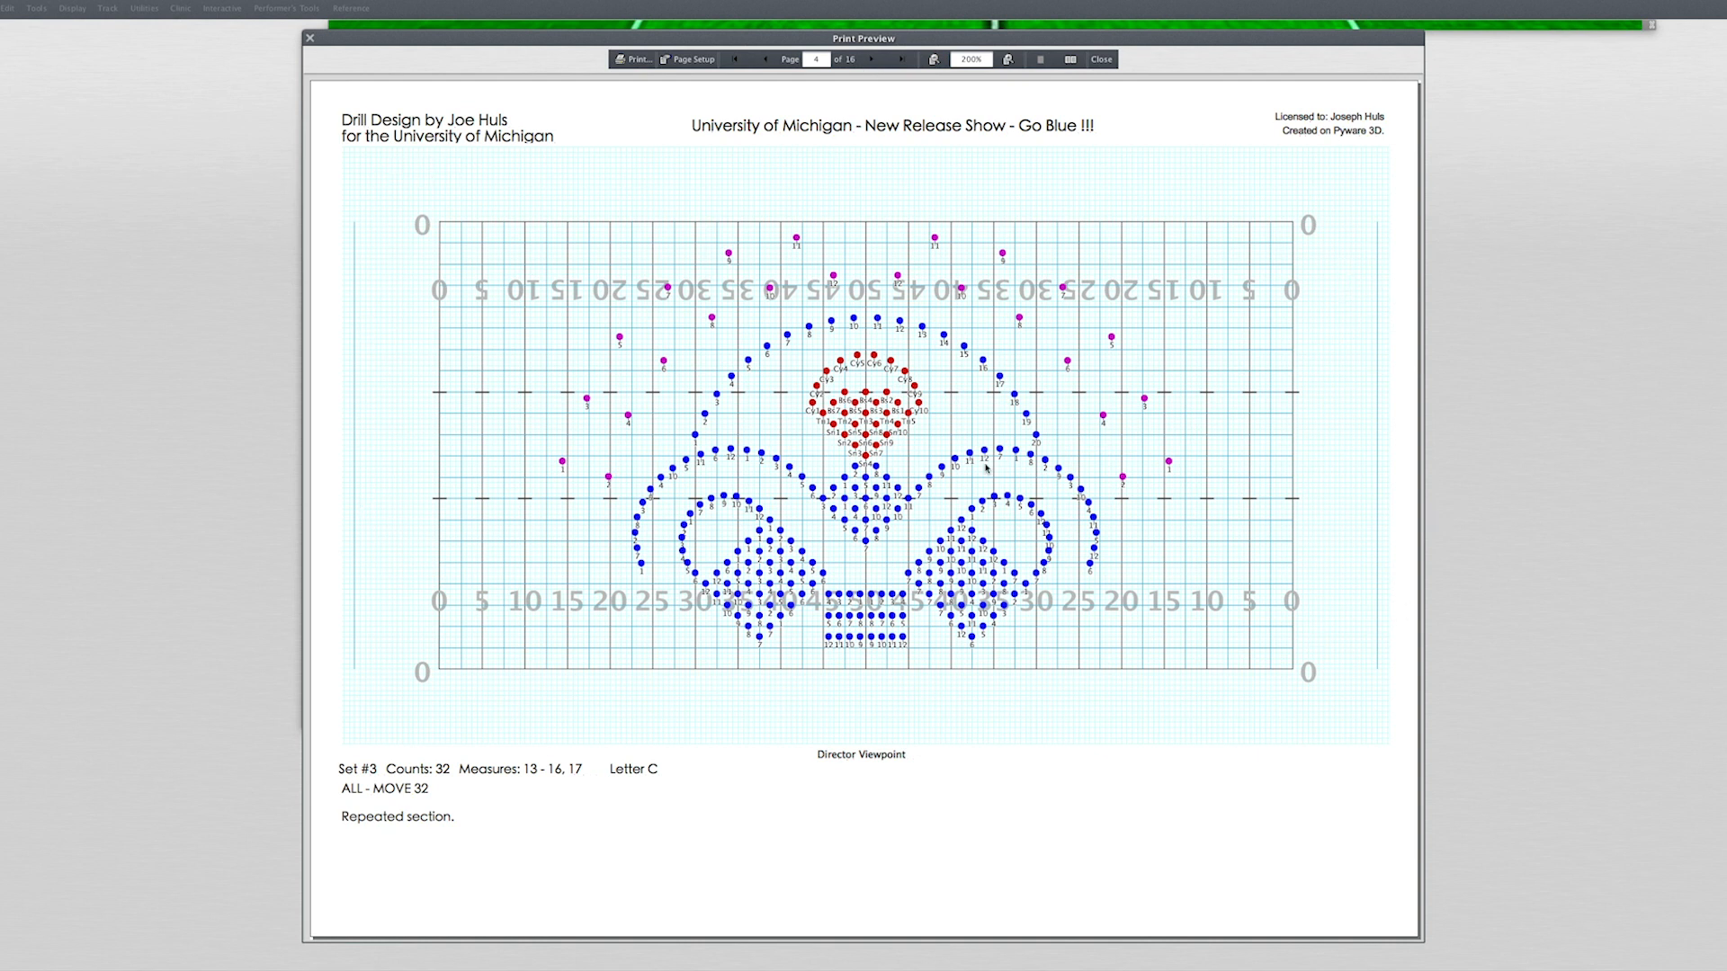
mouse_move(353, 870)
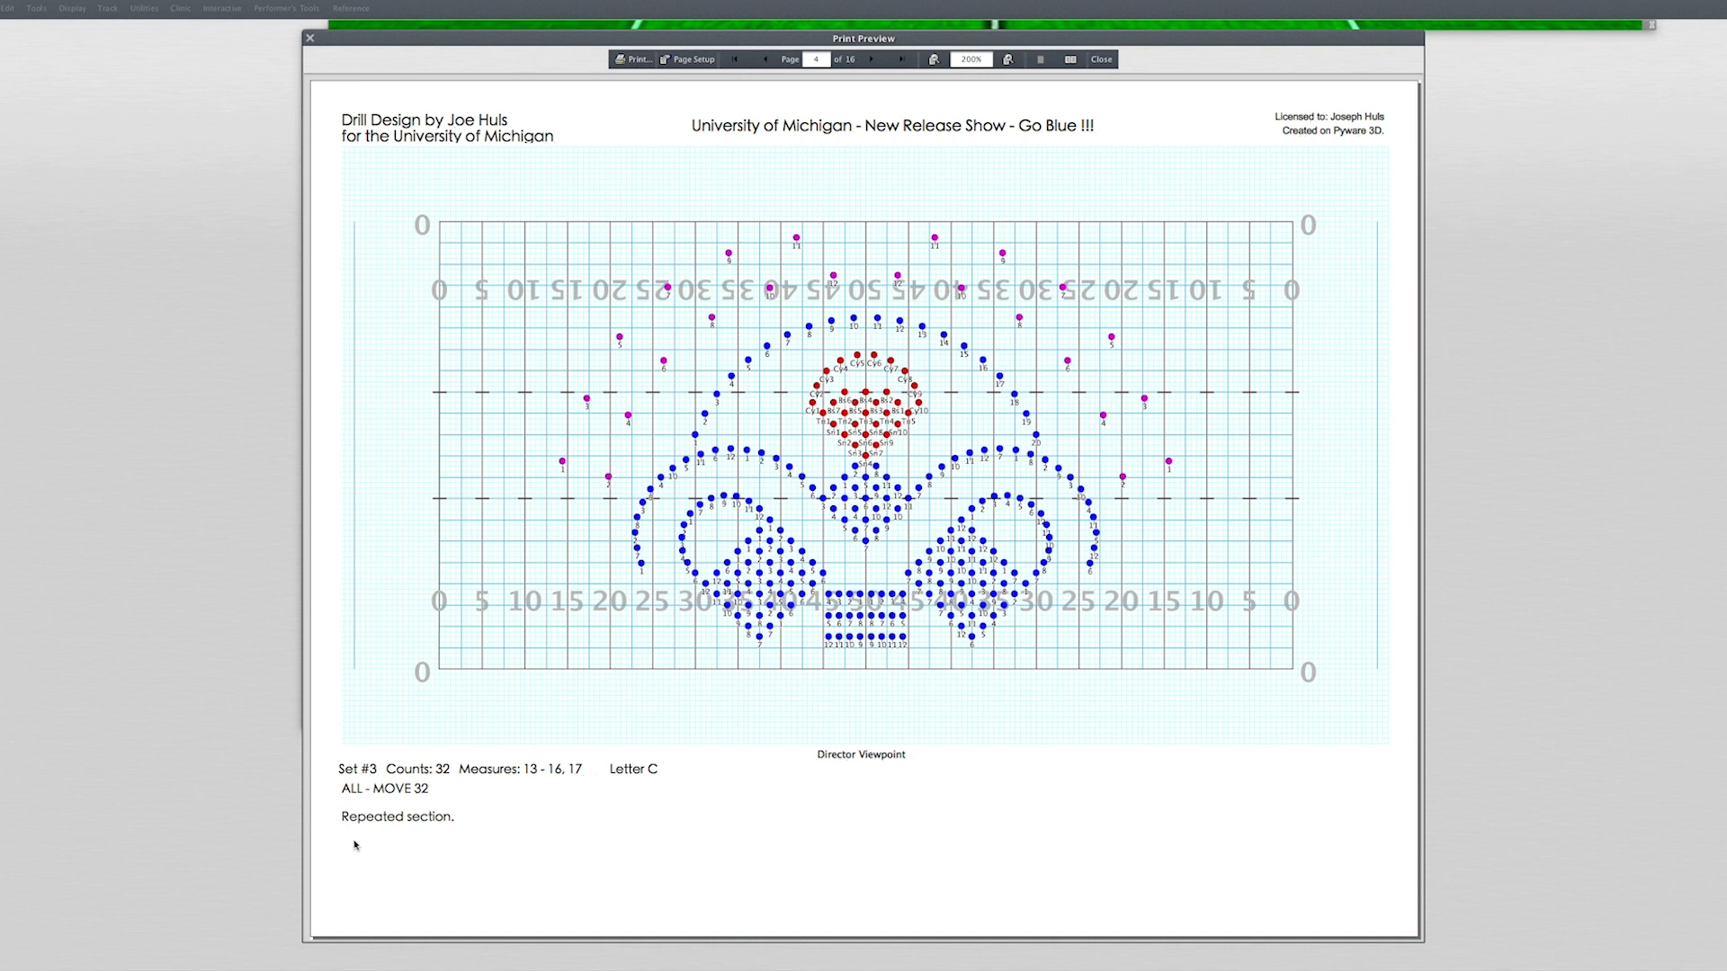
left_click(896, 61)
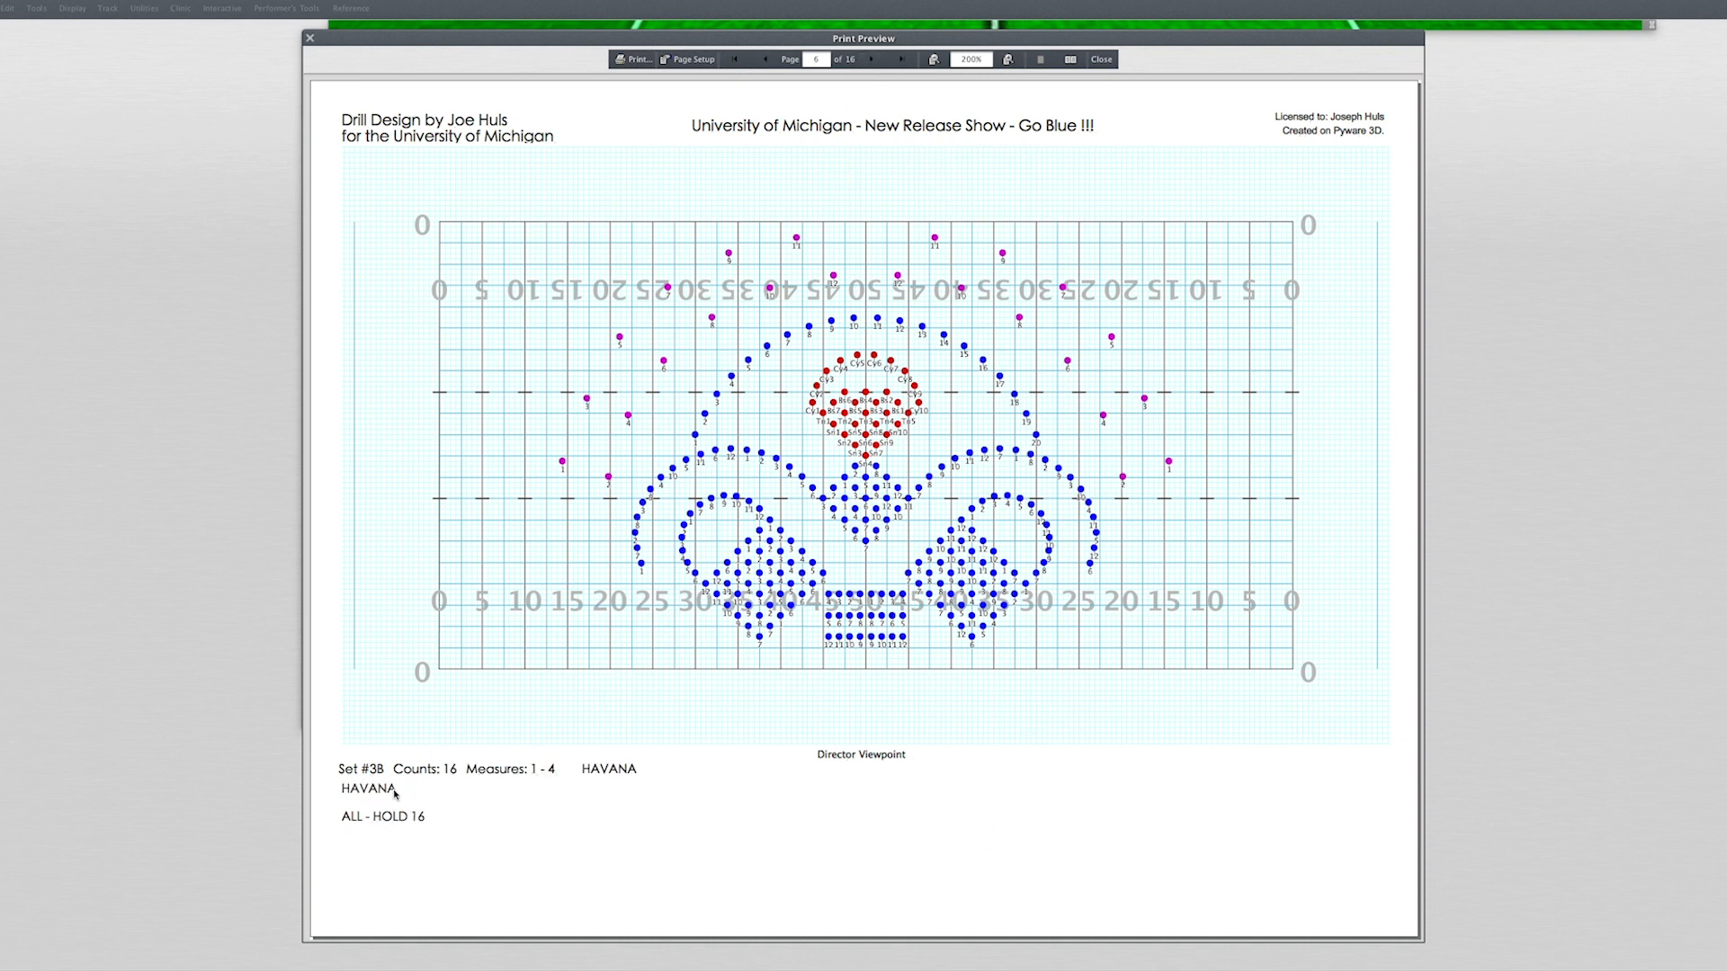
mouse_move(910, 189)
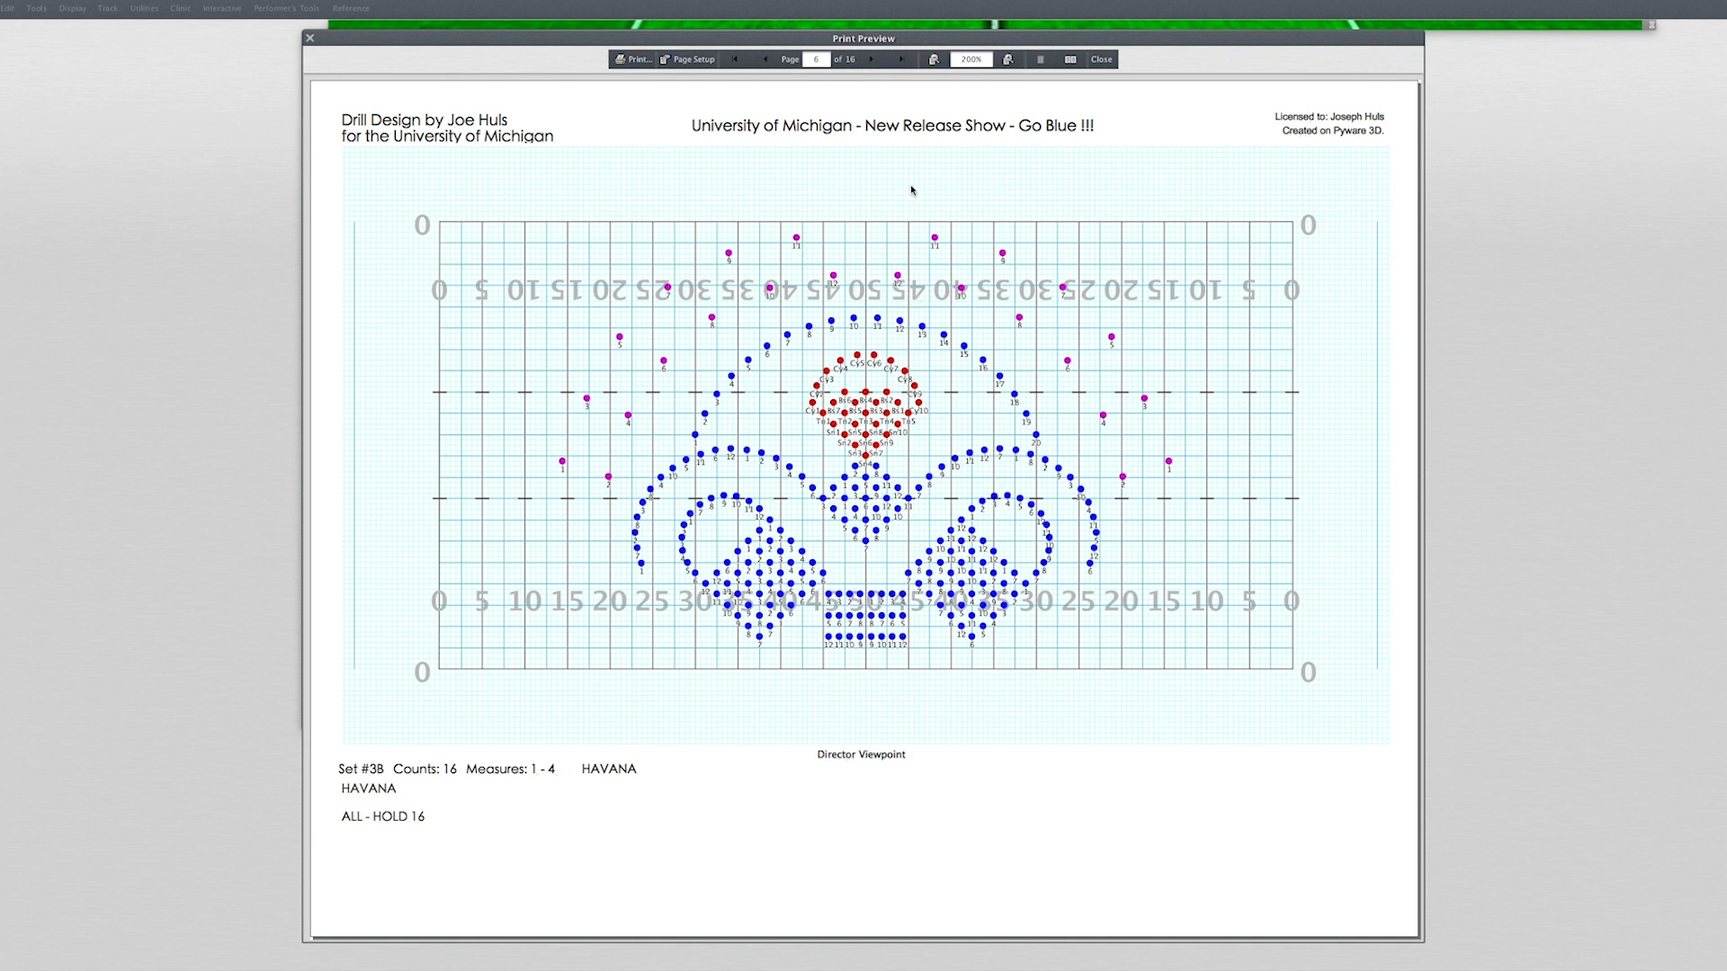
left_click(878, 59)
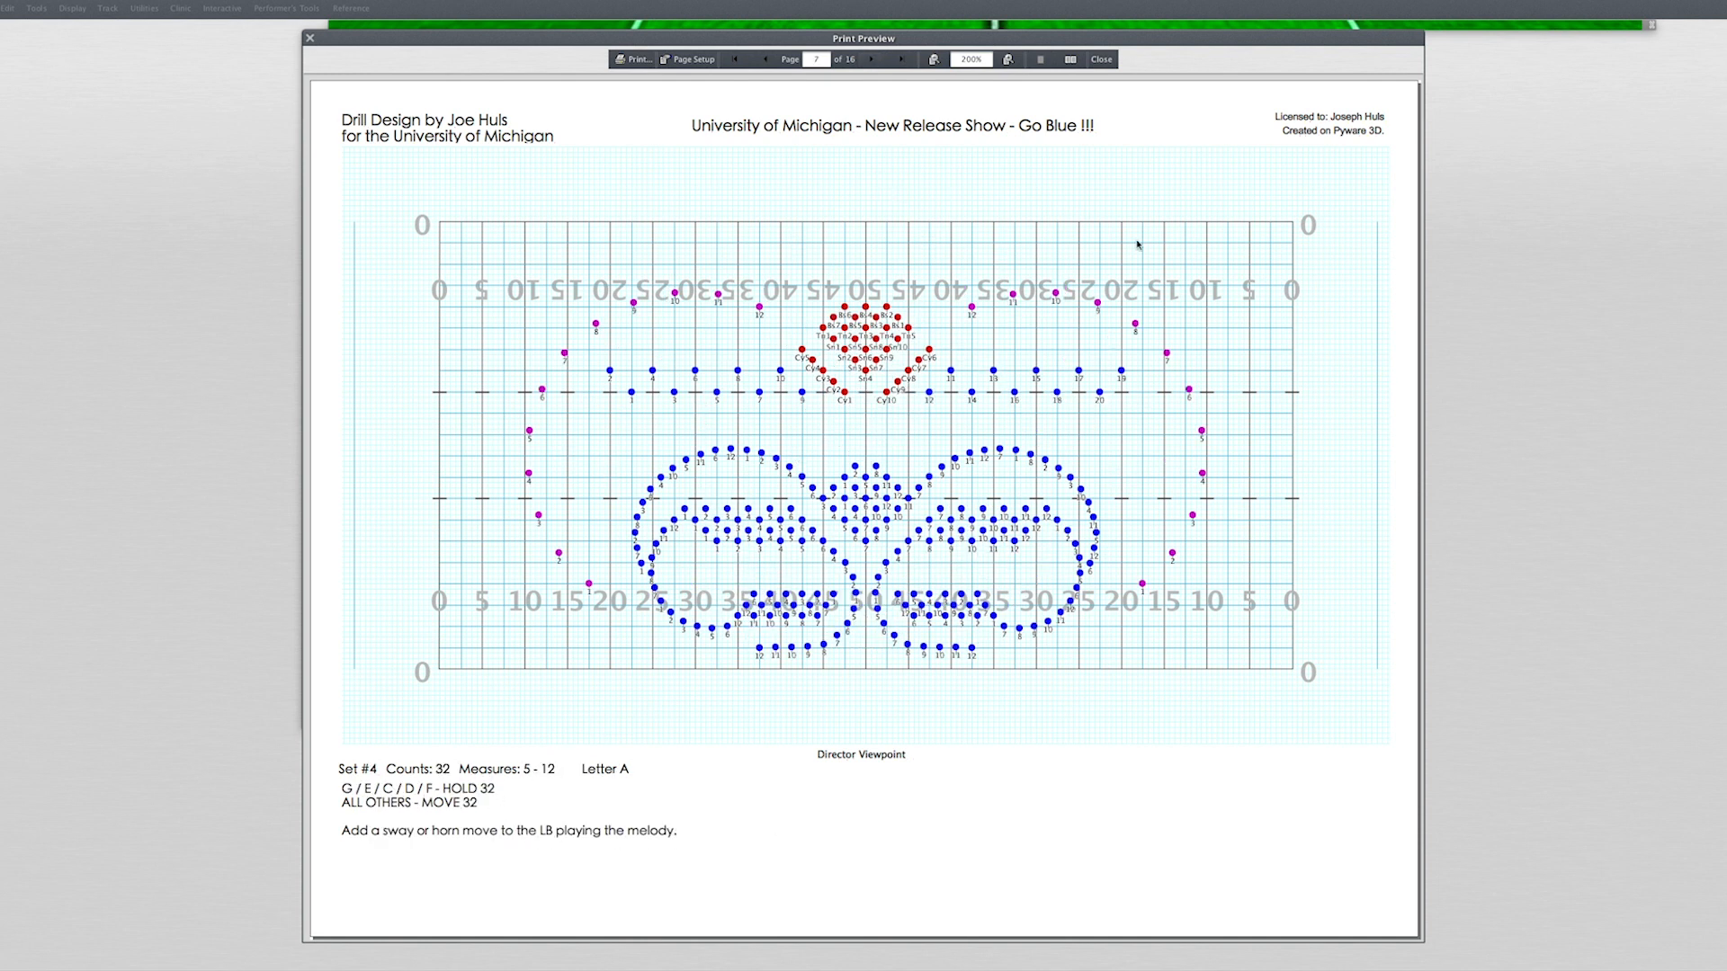
mouse_move(1182, 241)
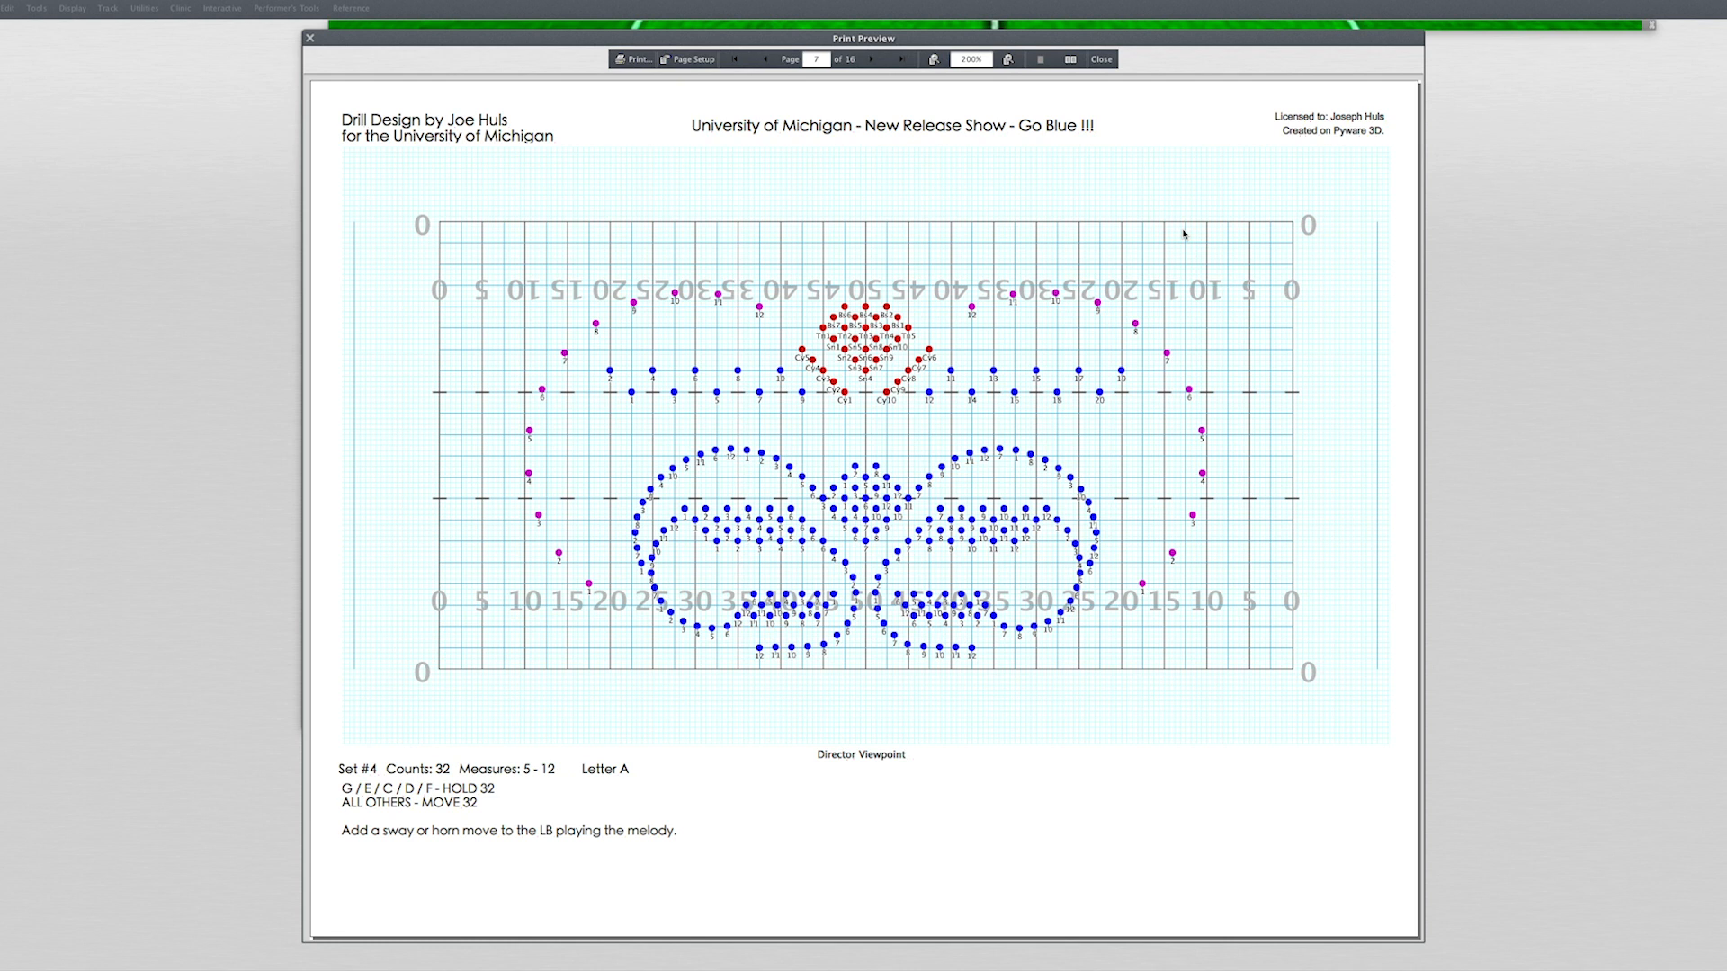
left_click(1101, 59)
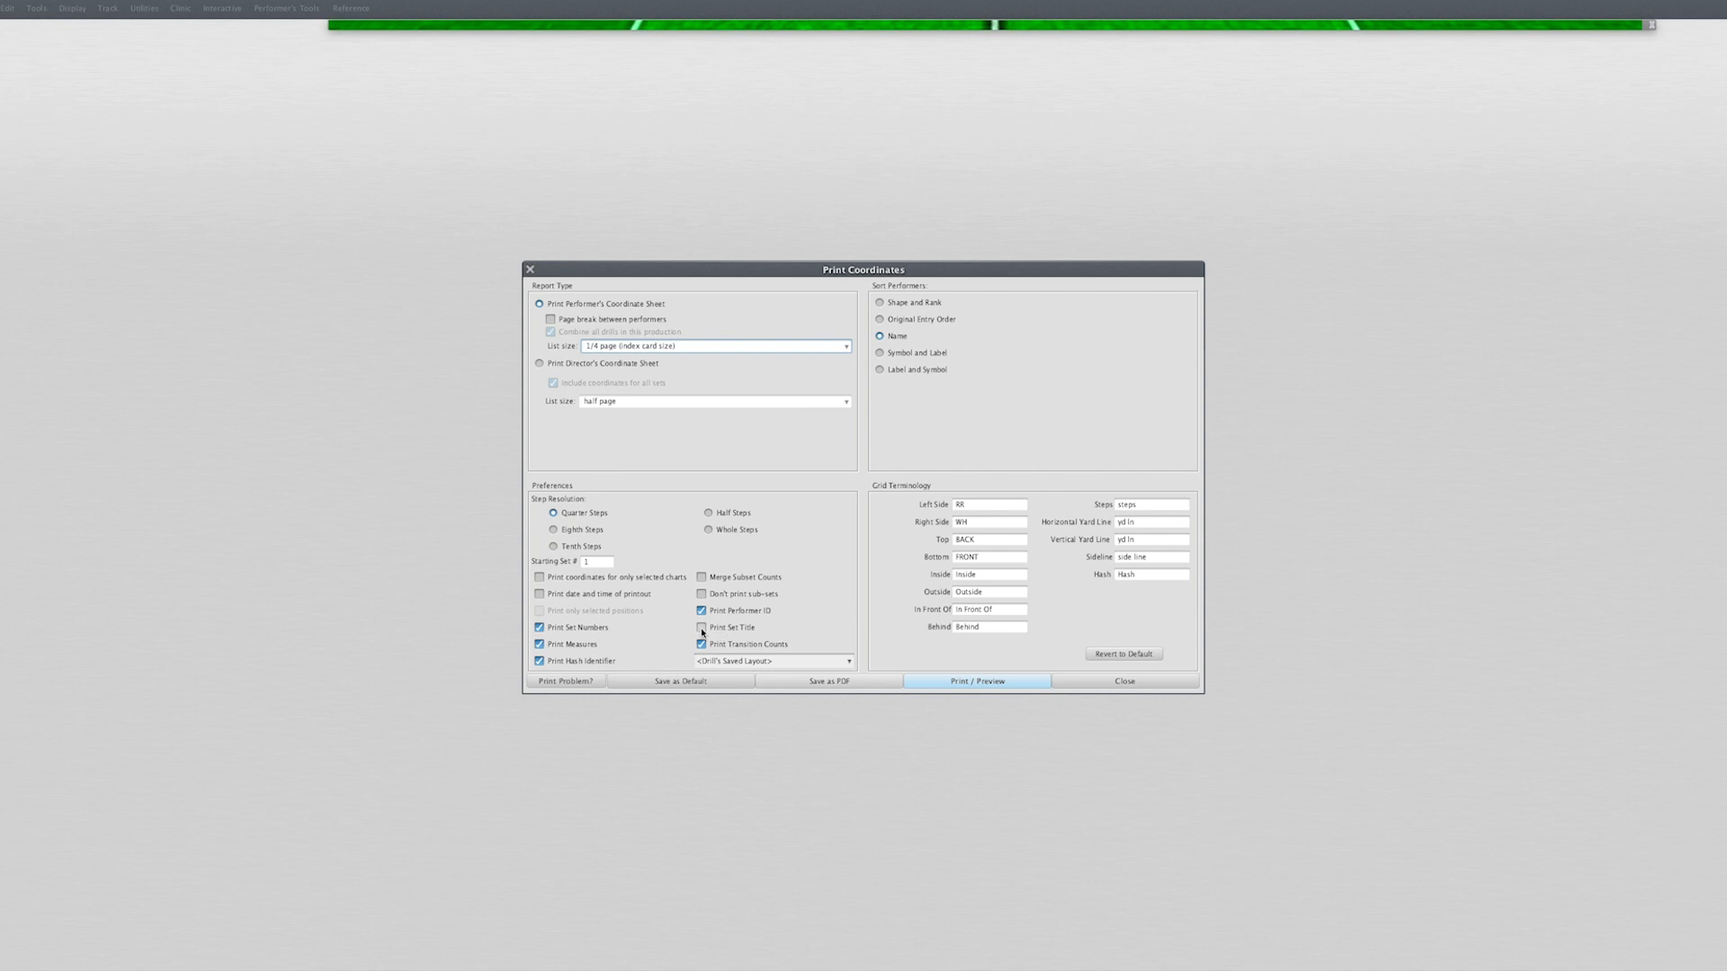
Enable Print Set Title under Preferences for the performer coordinate sheets.
left_click(702, 628)
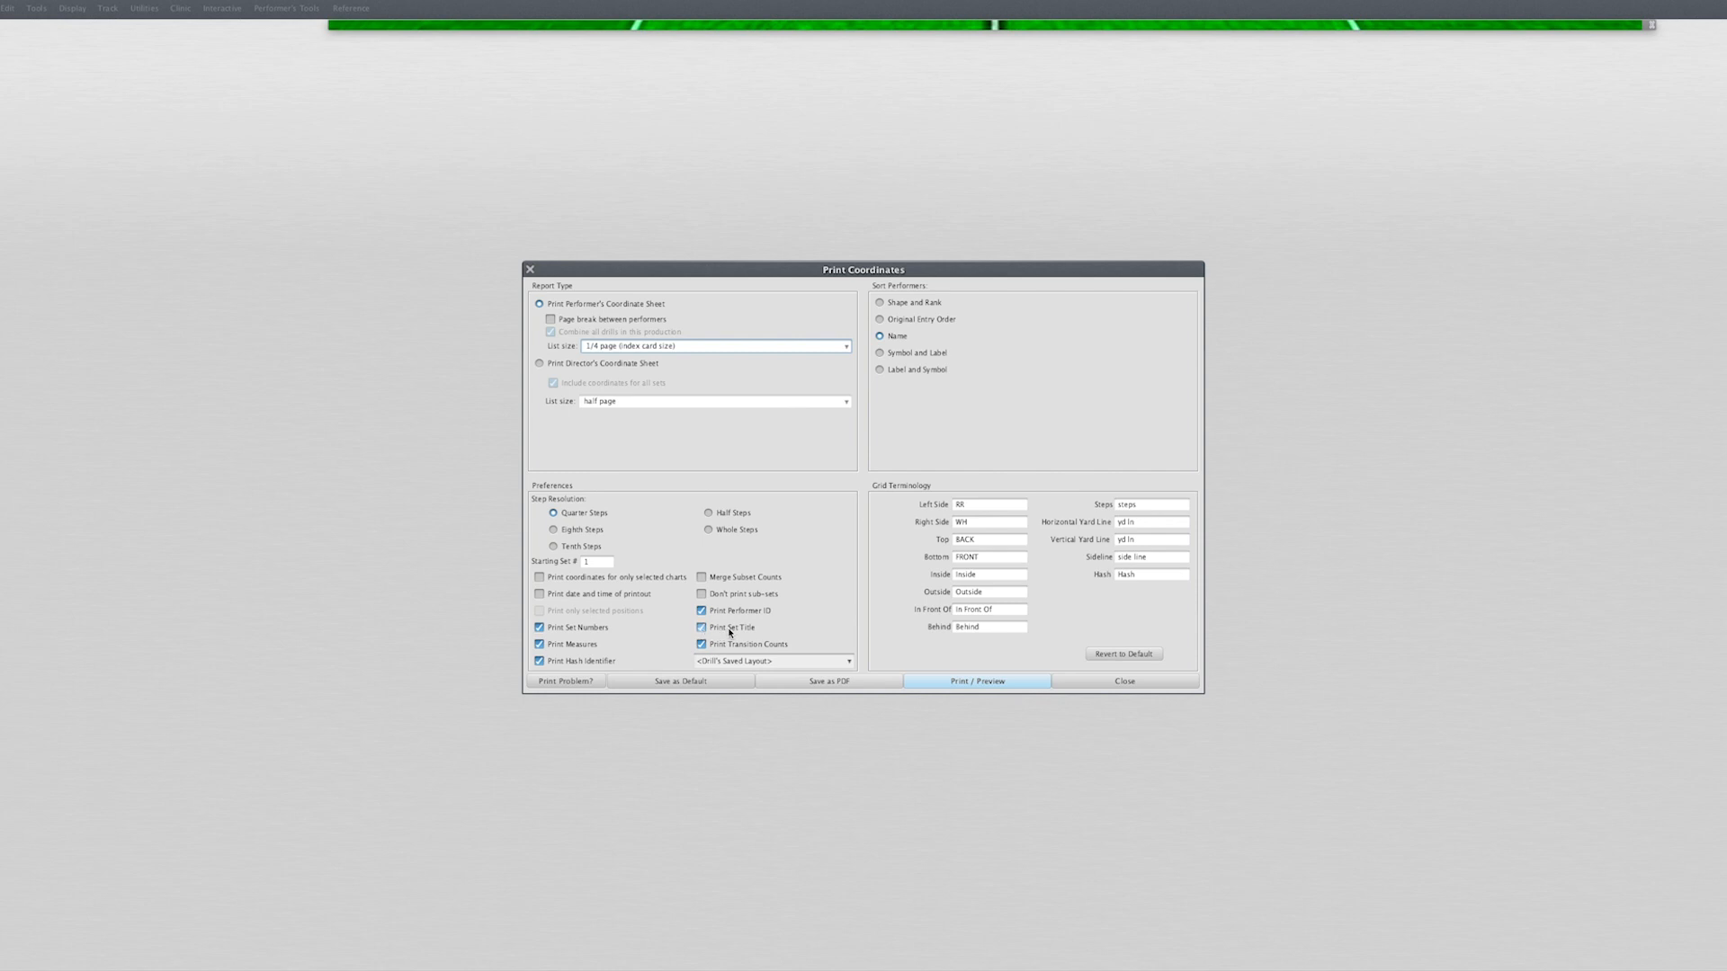
left_click(702, 626)
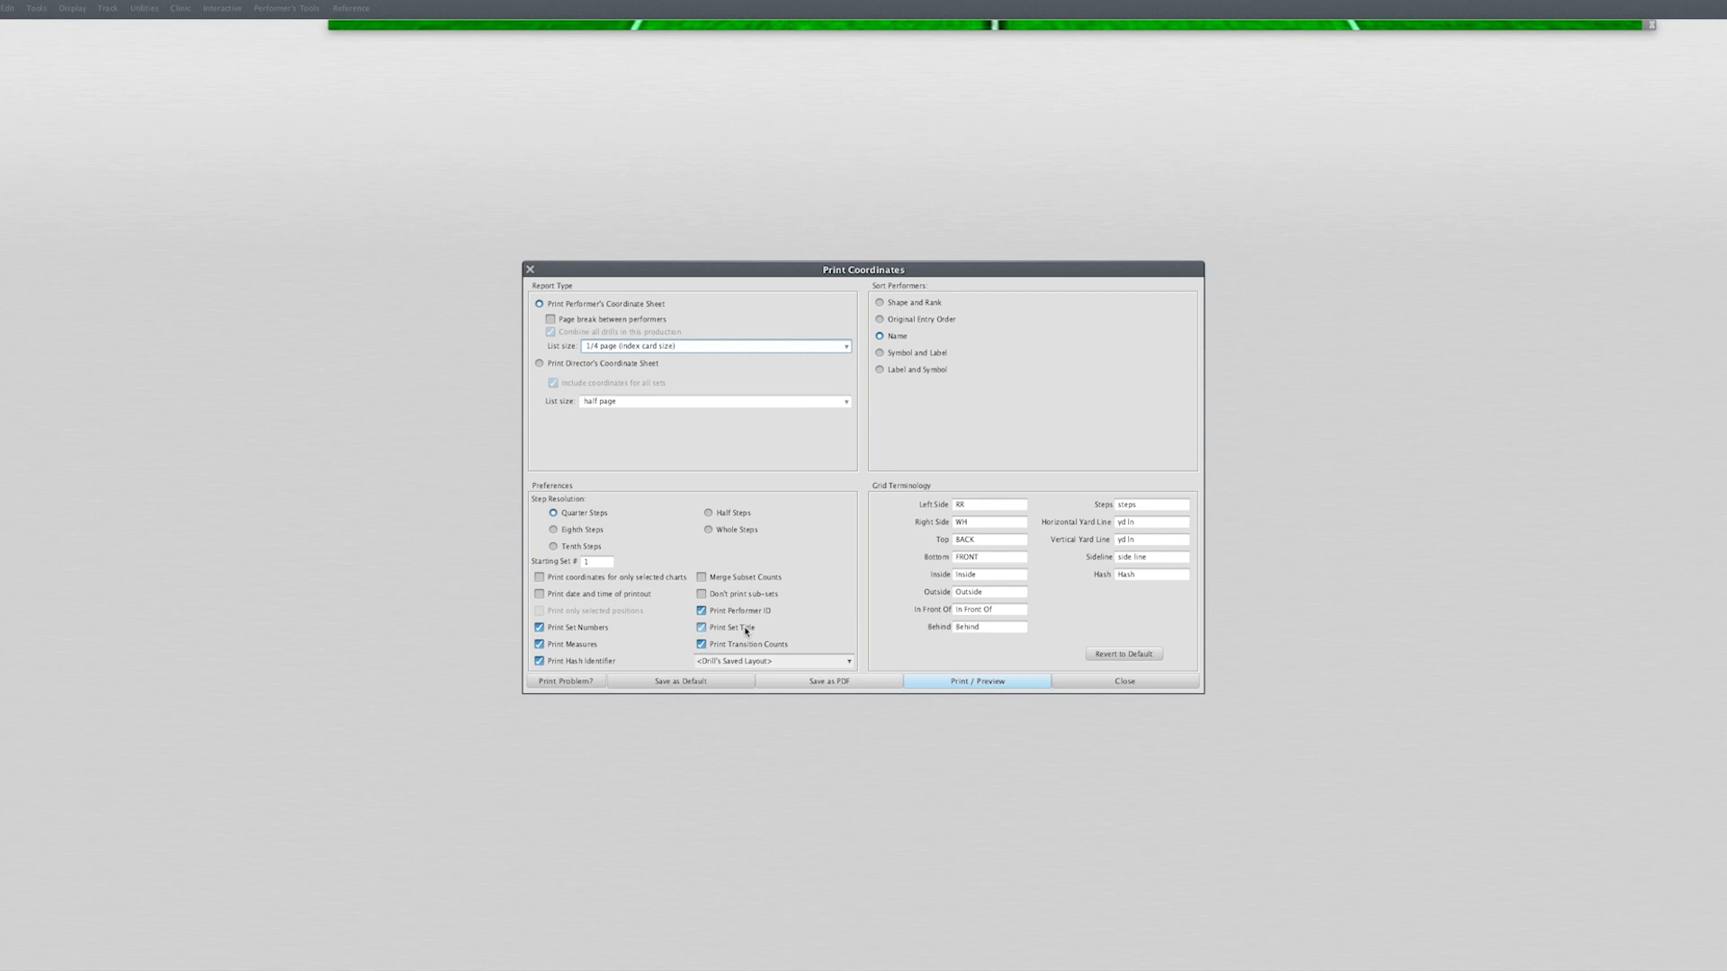
mouse_move(775, 632)
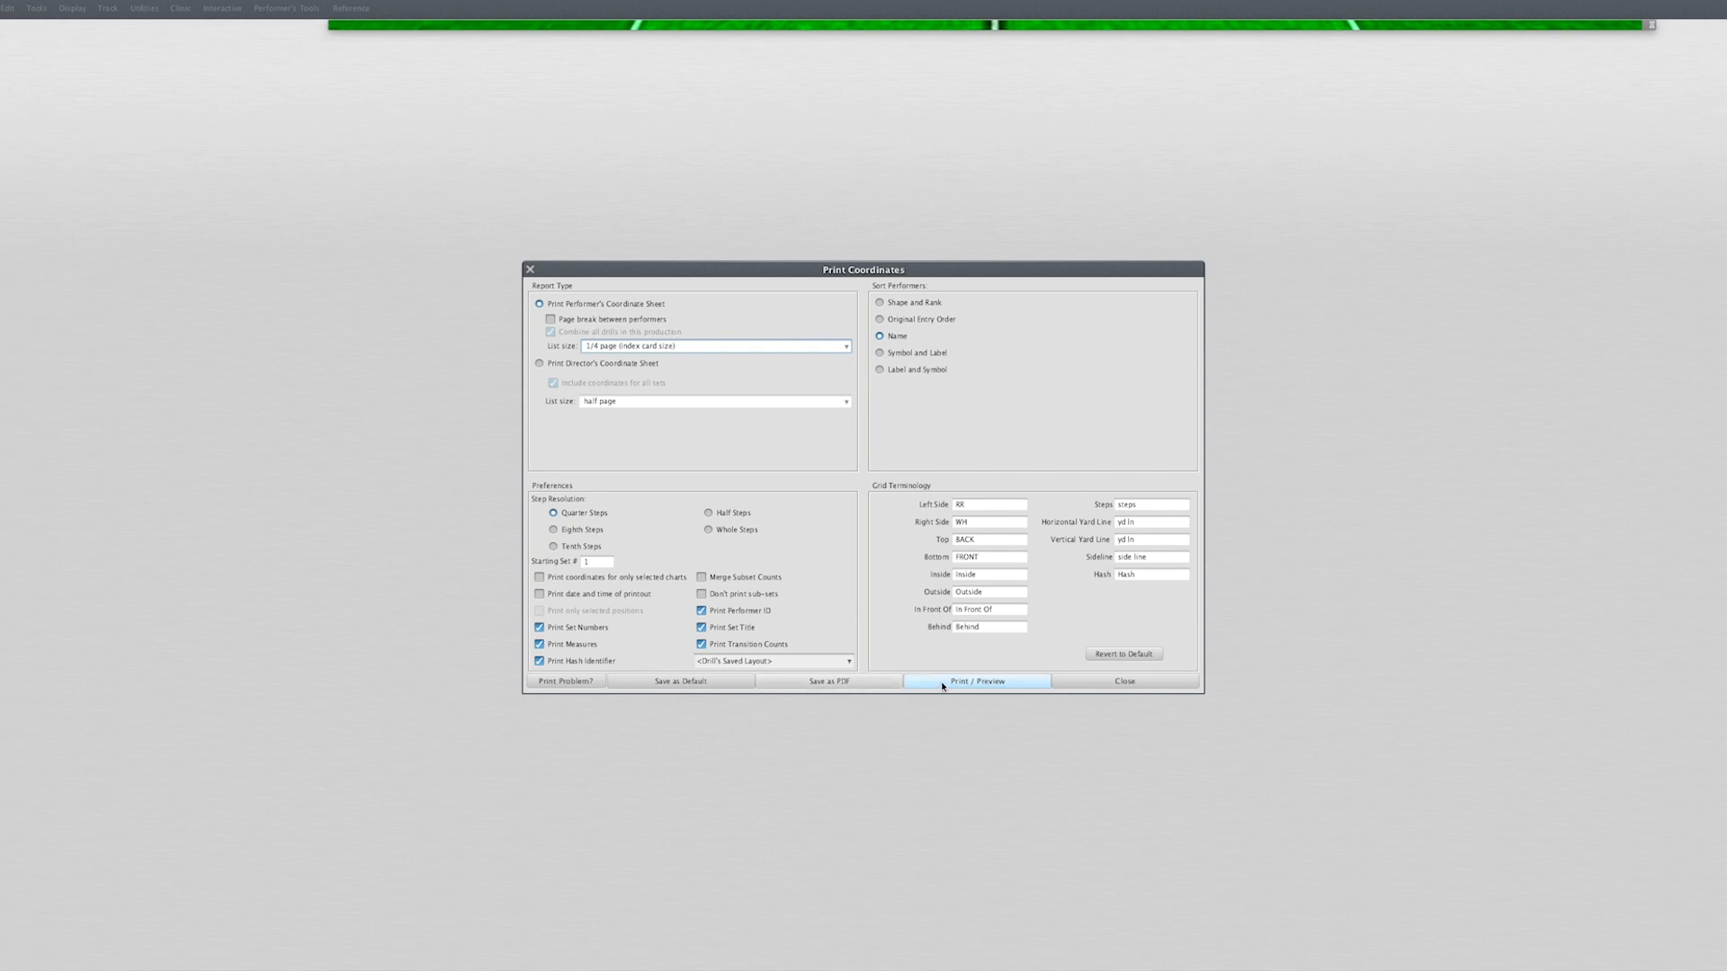
Generate the coordinate sheet print preview, page 1 of 67.
left_click(975, 680)
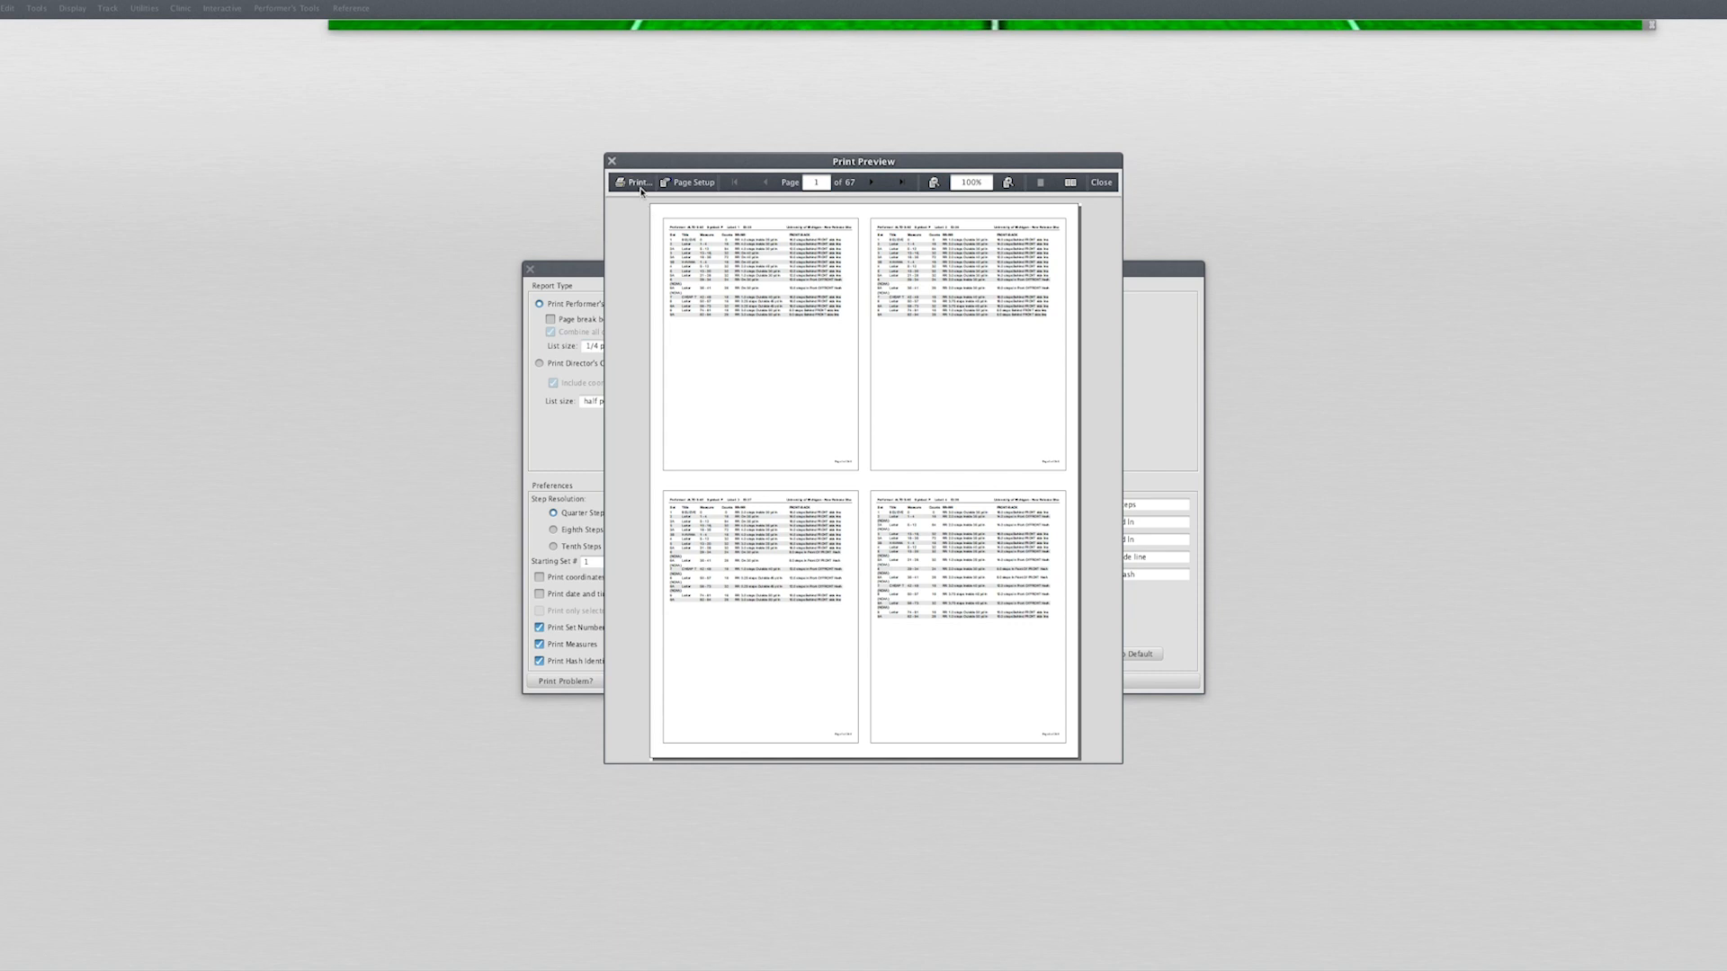
mouse_move(636, 186)
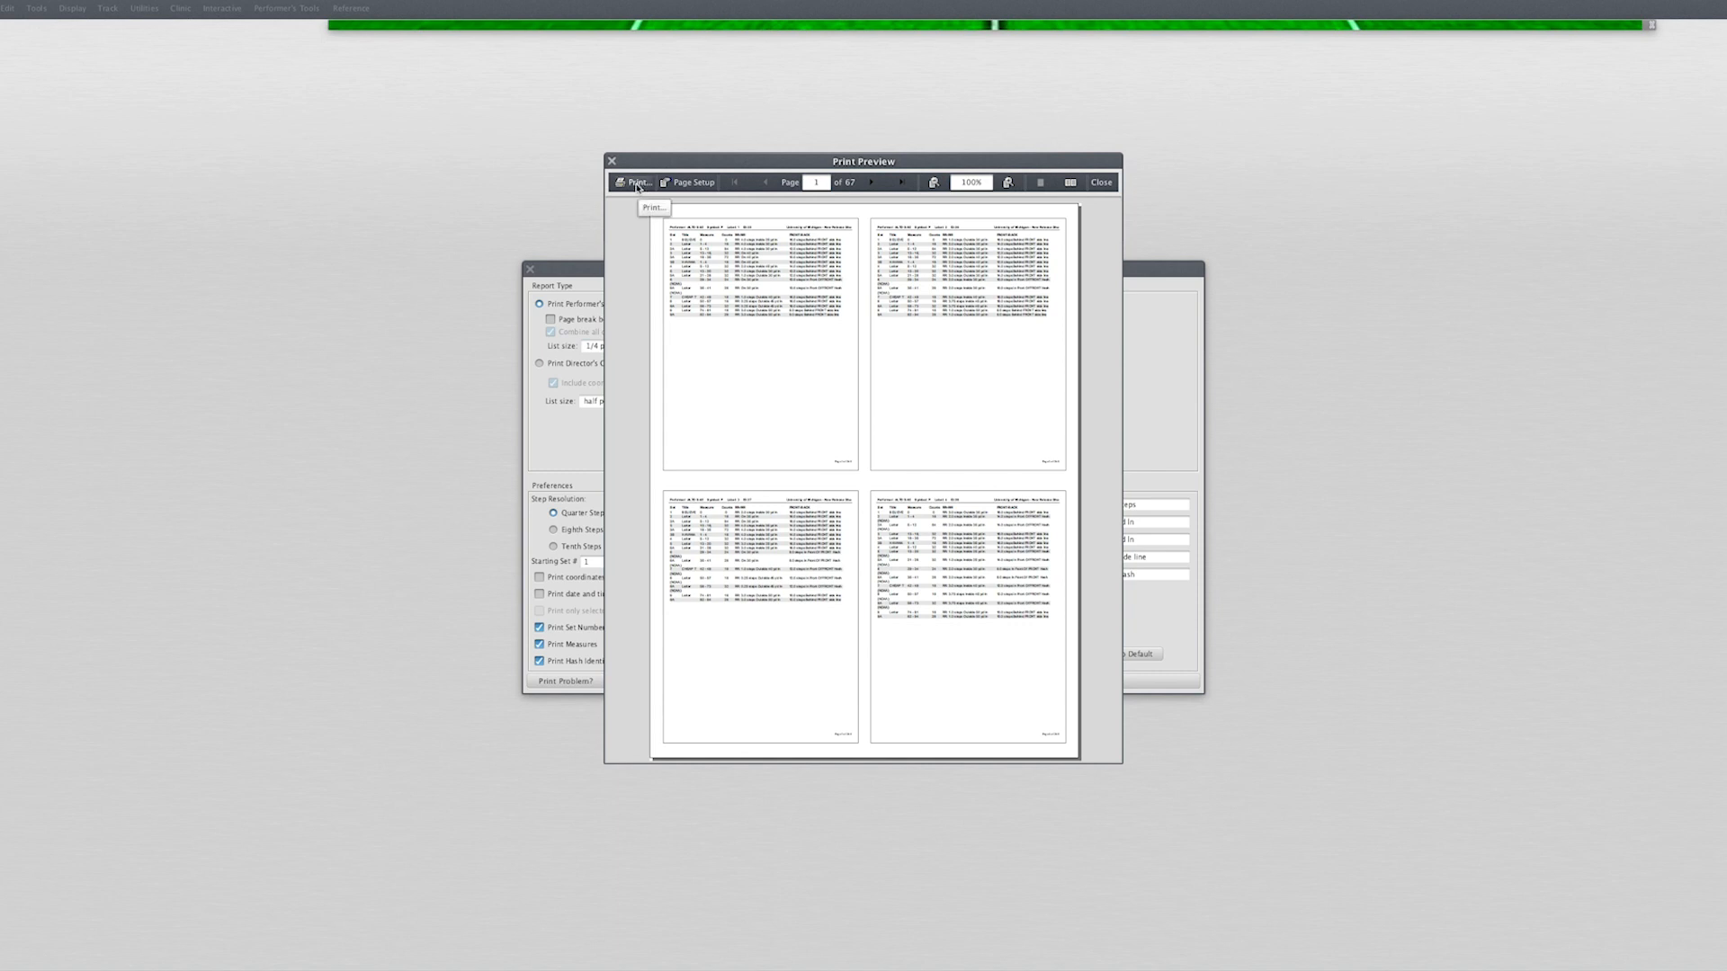
mouse_move(658, 498)
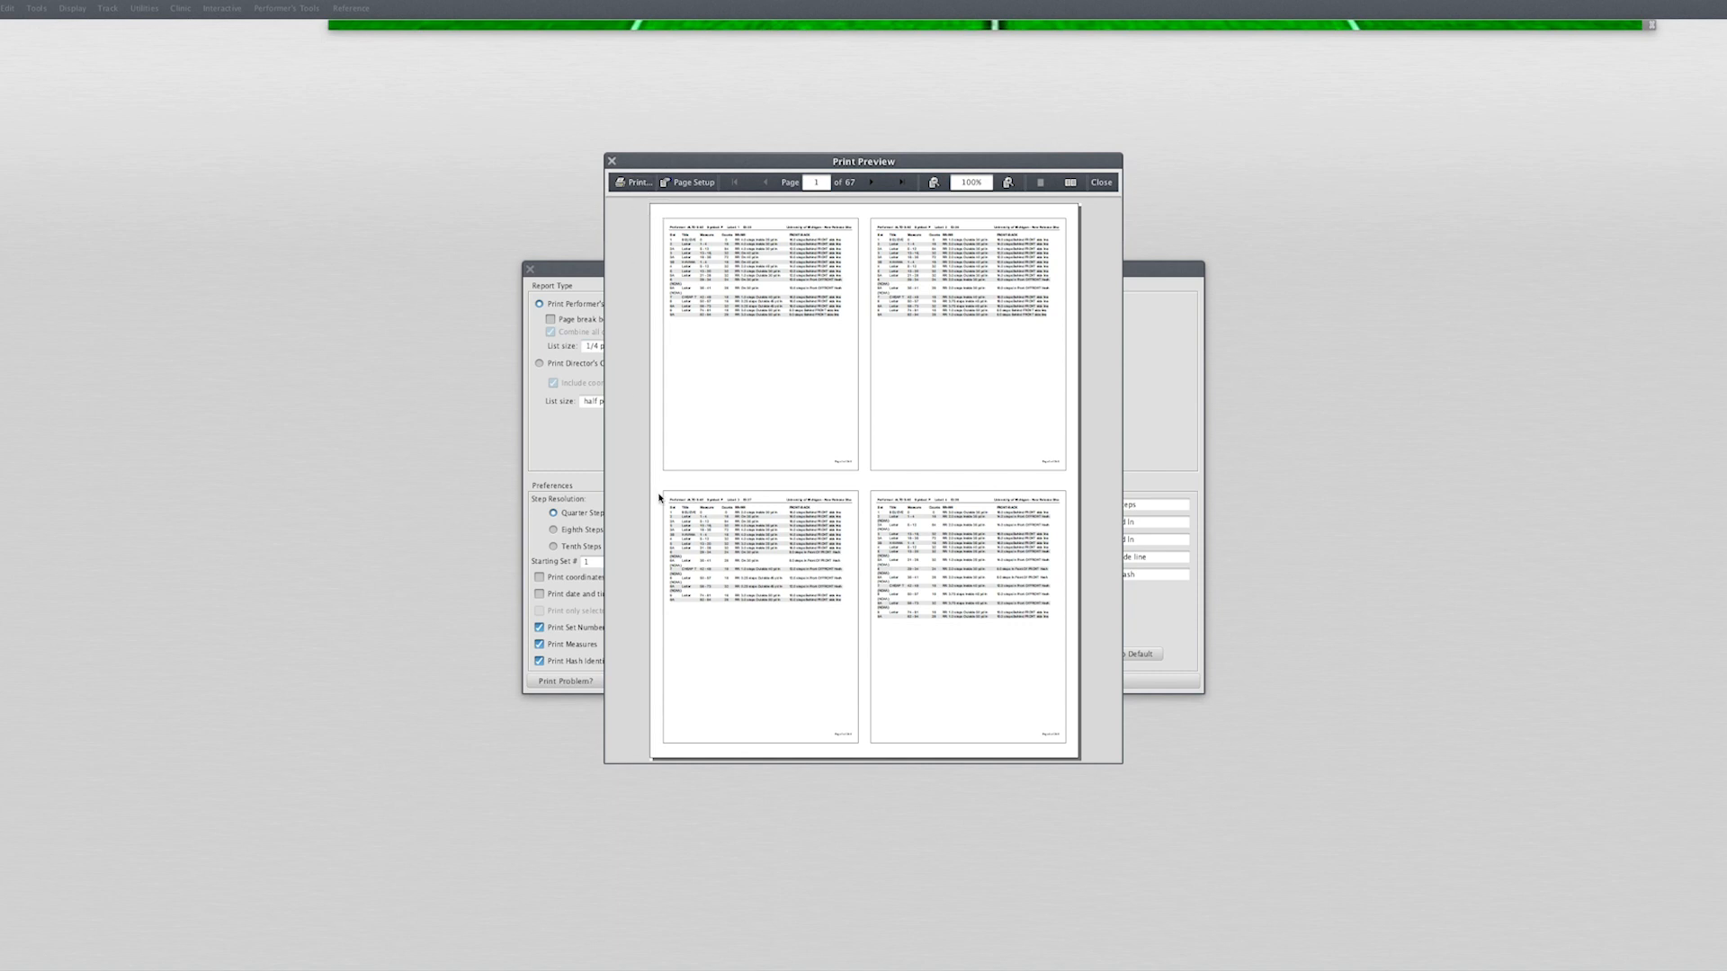
mouse_move(802, 410)
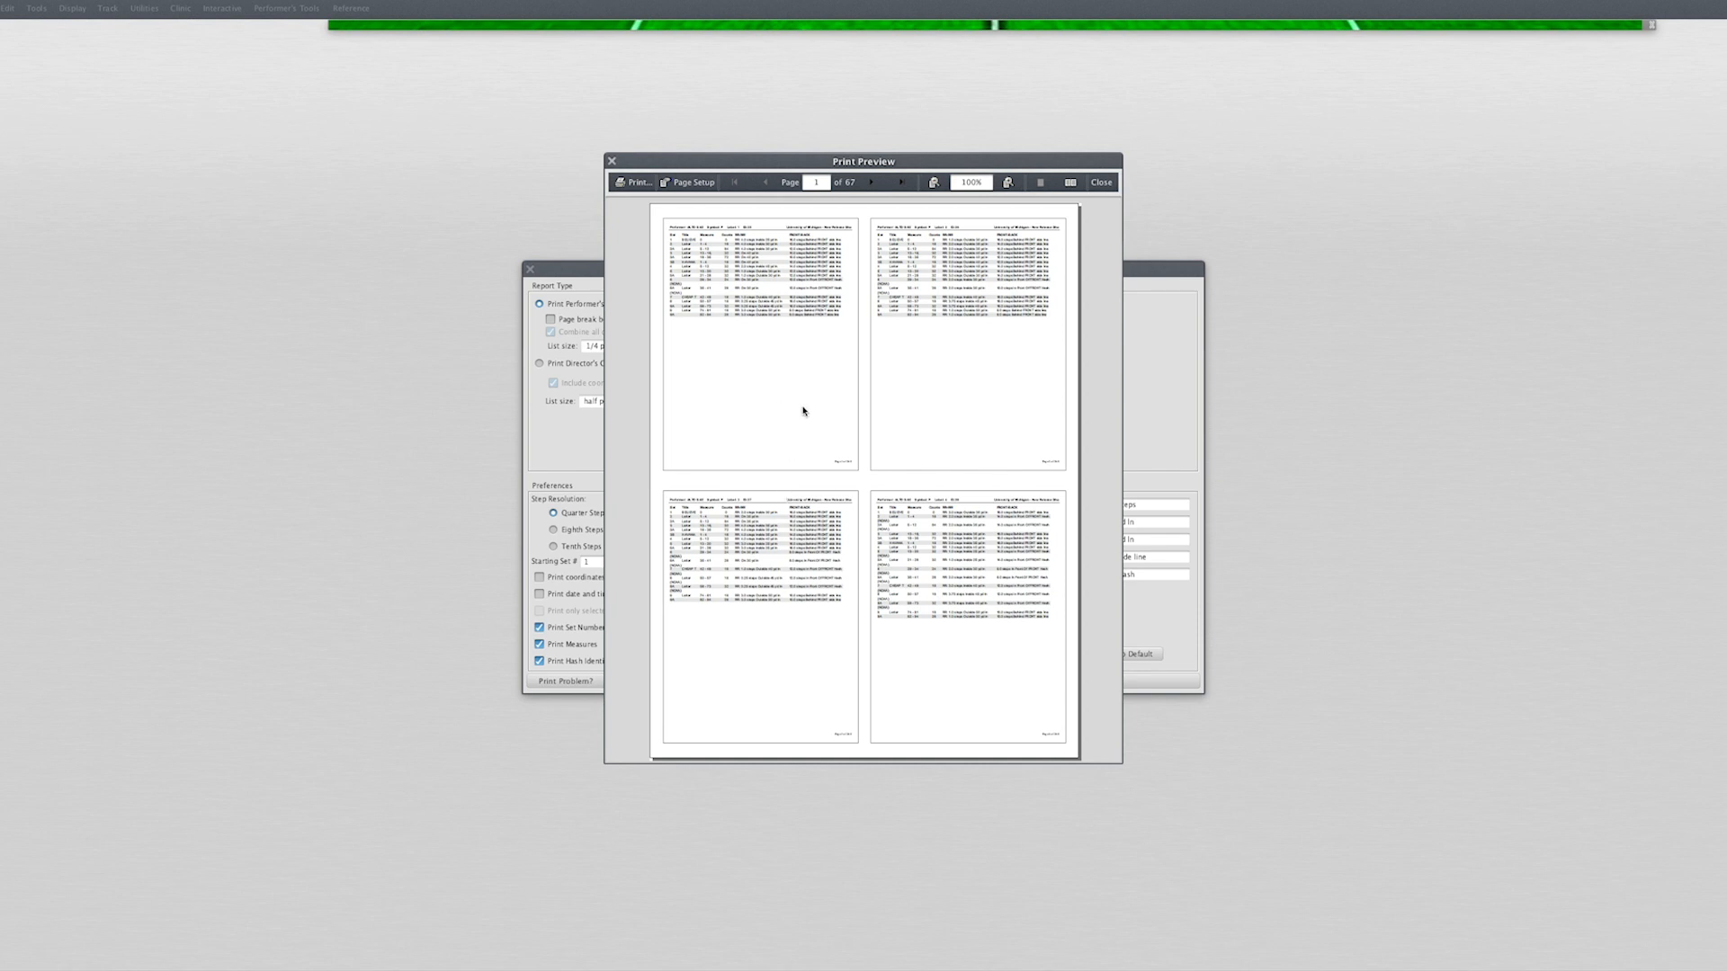